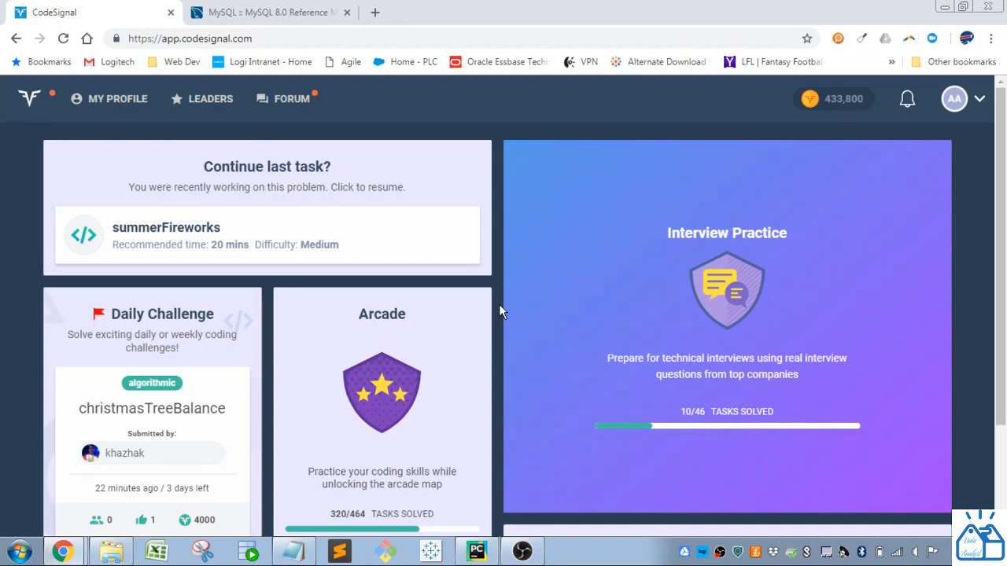
{"action": "mouse_move", "coordinate": [452, 364]}
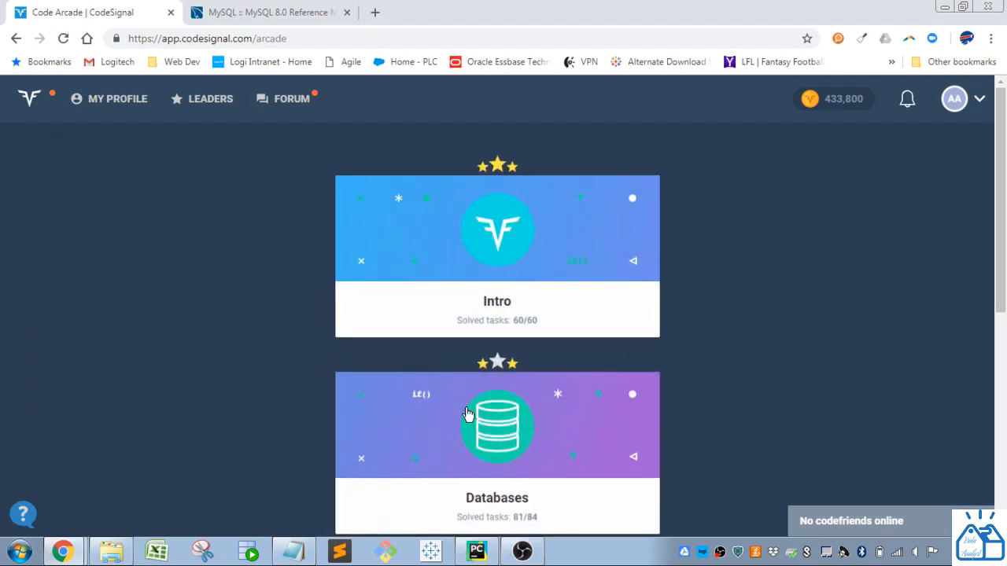
Open the Databases arcade and pick task 30, booksCatalogs, under Specialties
{"action": "left_click", "coordinate": [496, 424]}
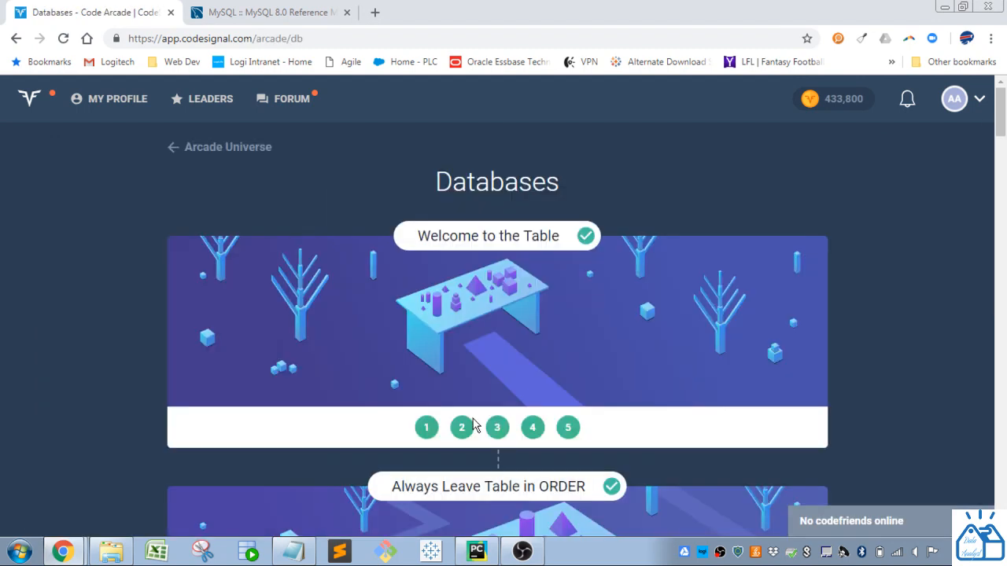
{"action": "scroll", "scroll_direction": "down", "scroll_amount": 3}
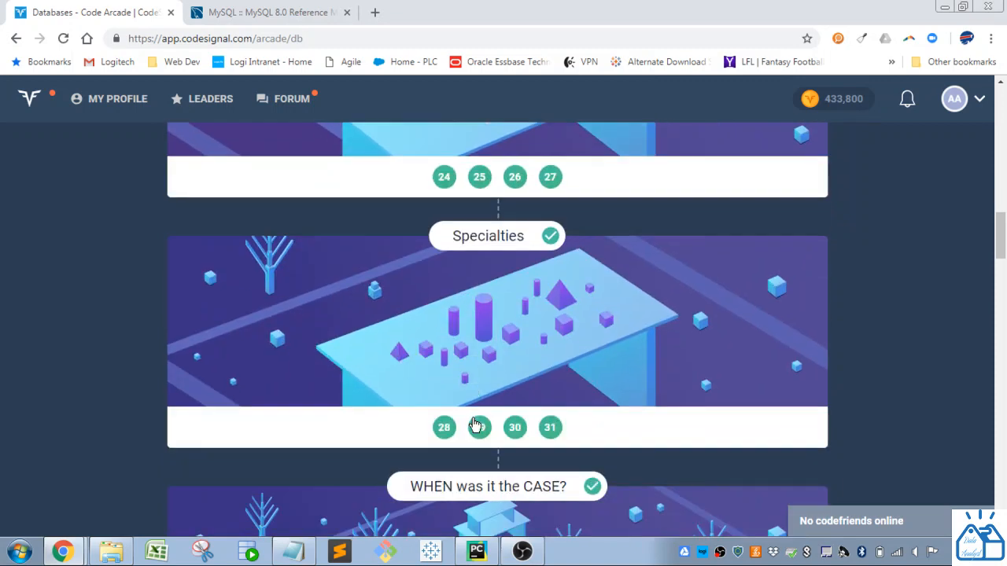
{"action": "scroll", "scroll_direction": "down", "scroll_amount": 3}
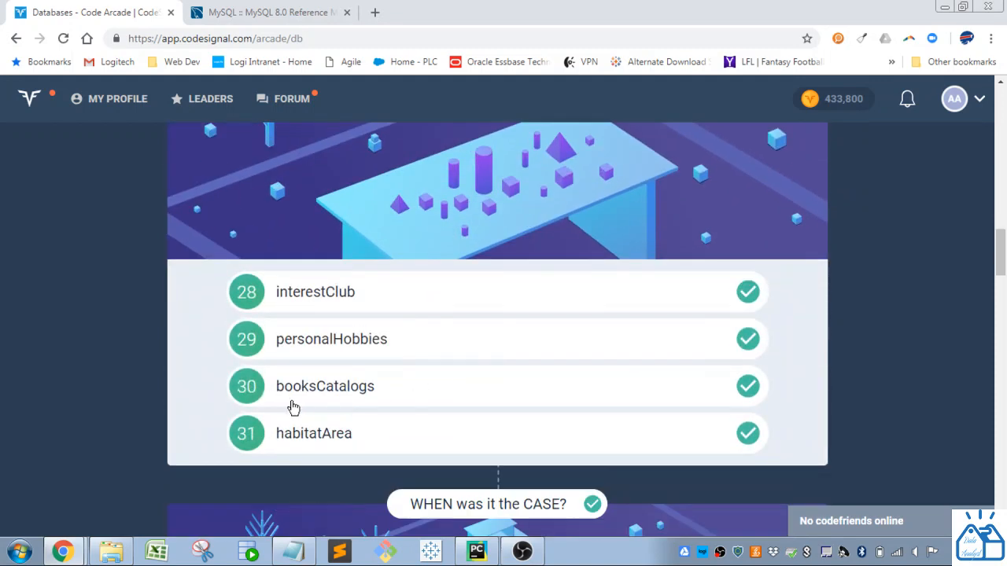
{"action": "left_click", "coordinate": [325, 386]}
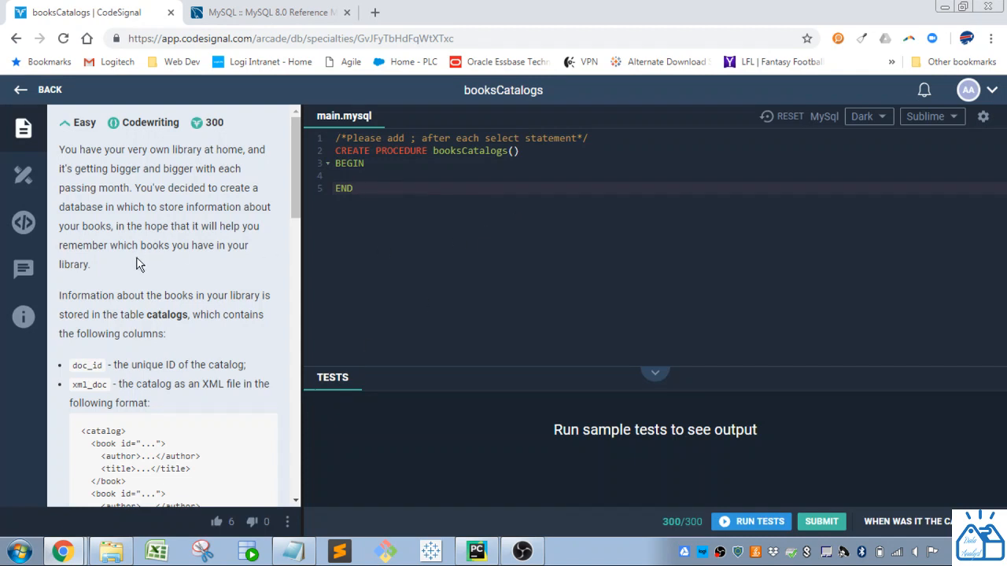
Read through the booksCatalogs description down to the example catalogs table
{"action": "left_click", "coordinate": [353, 188]}
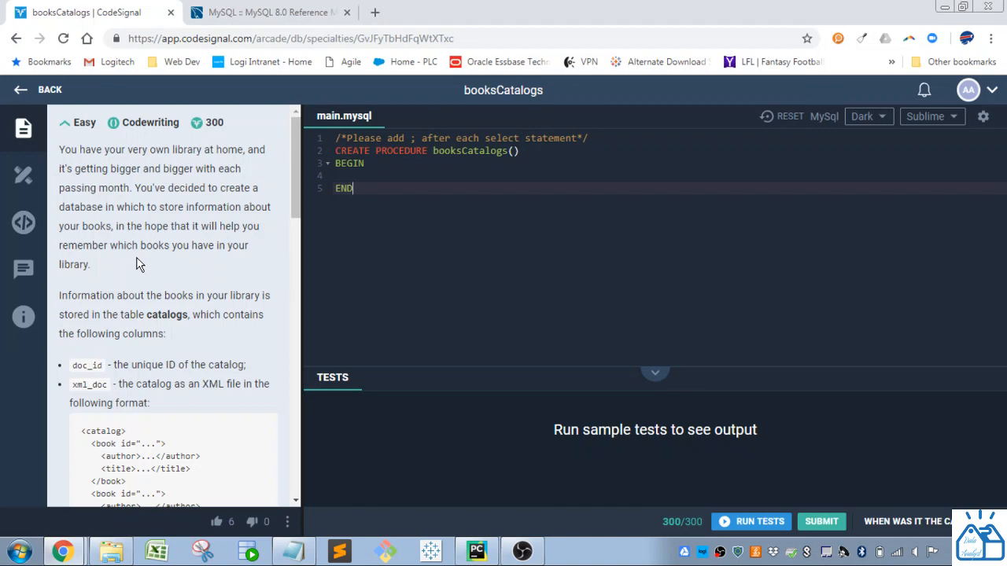
{"action": "scroll", "scroll_direction": "down", "scroll_amount": 3}
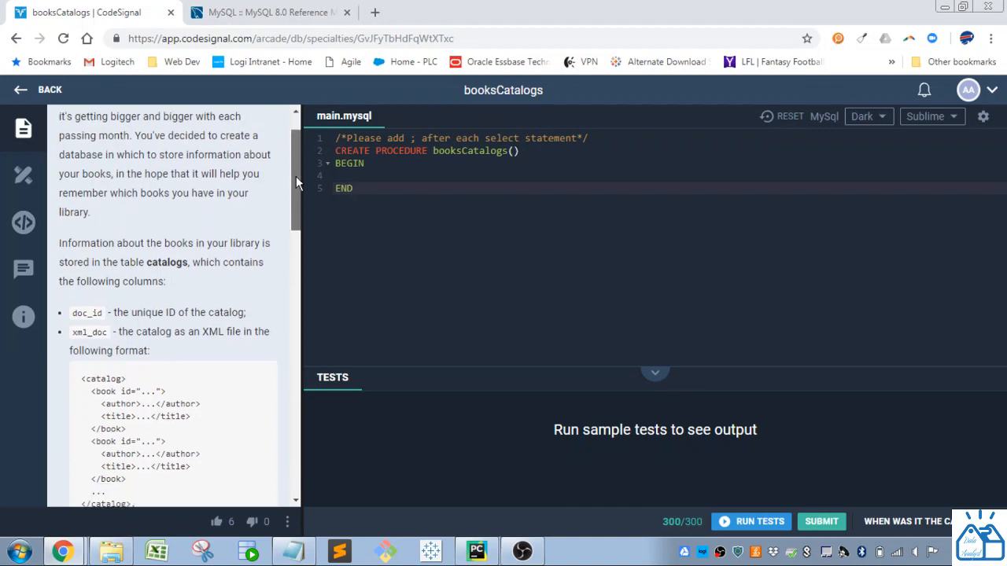
{"action": "scroll", "scroll_direction": "down", "scroll_amount": 3}
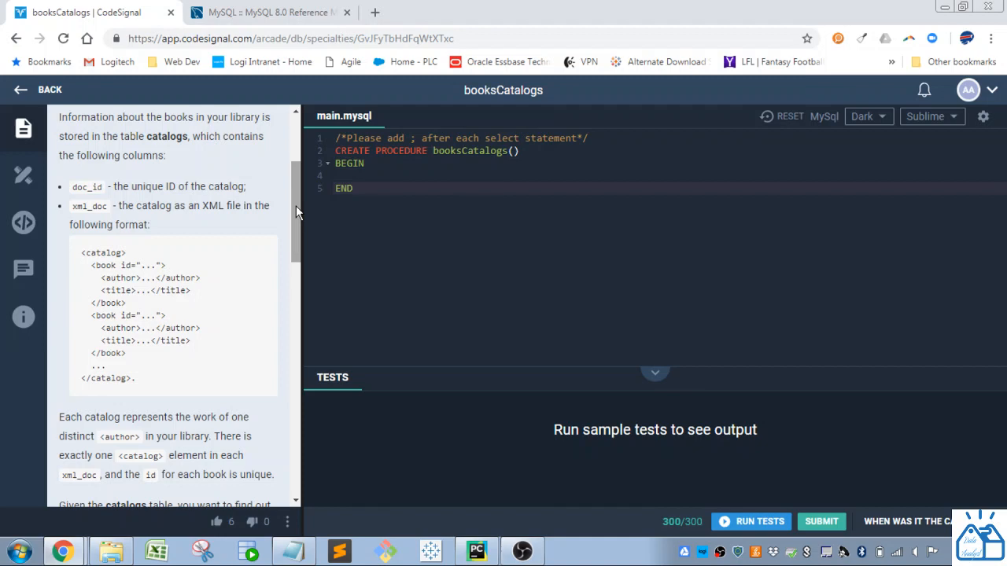
{"action": "left_click", "coordinate": [354, 188]}
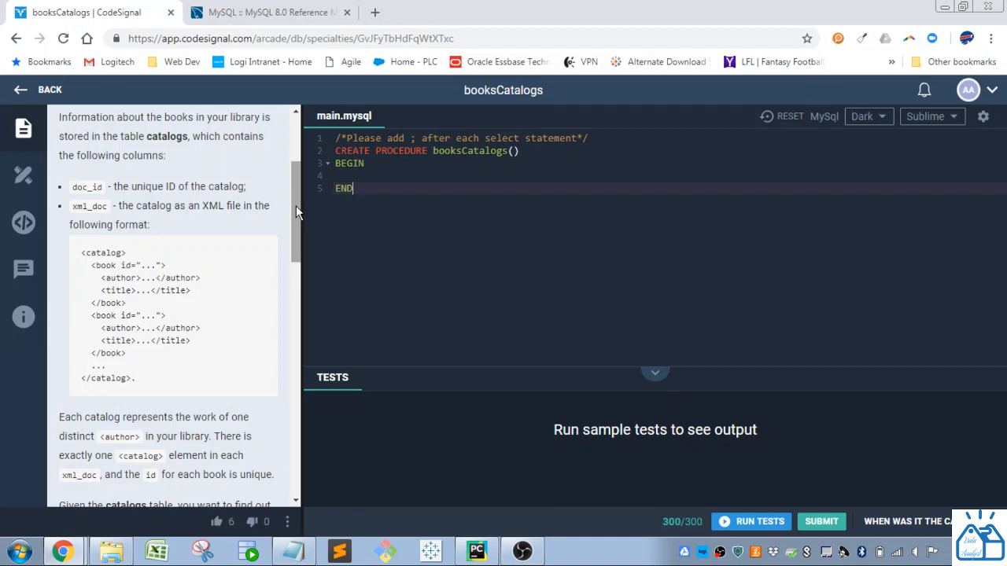
{"action": "scroll", "scroll_direction": "down", "scroll_amount": 3}
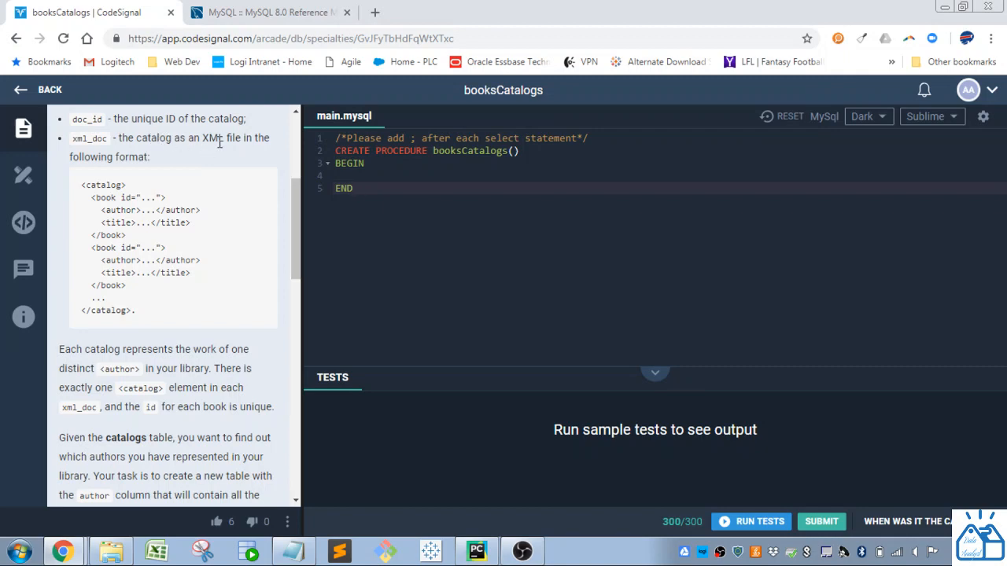
{"action": "mouse_move", "coordinate": [232, 241]}
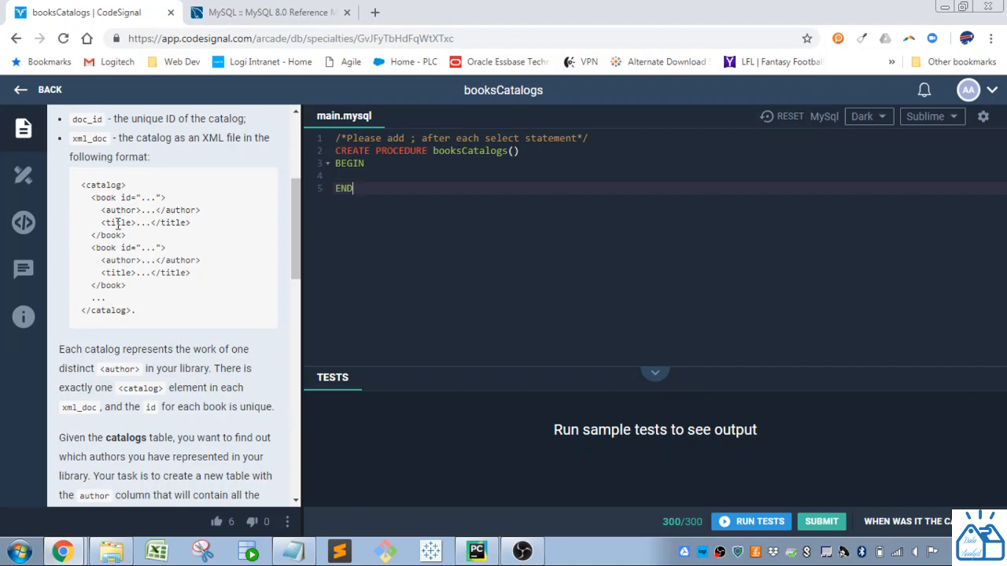
{"action": "mouse_move", "coordinate": [320, 245]}
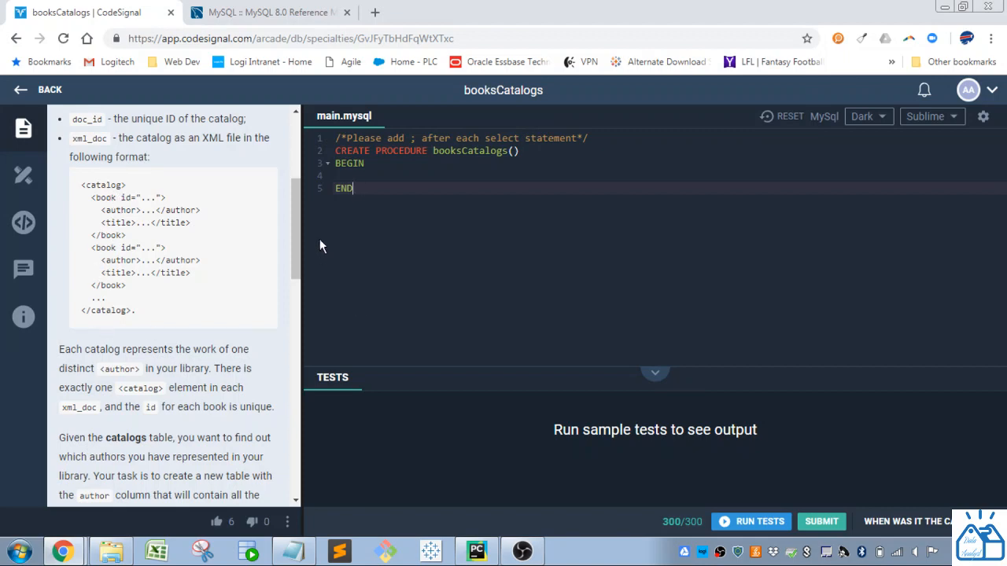
{"action": "scroll", "scroll_direction": "down", "scroll_amount": 3}
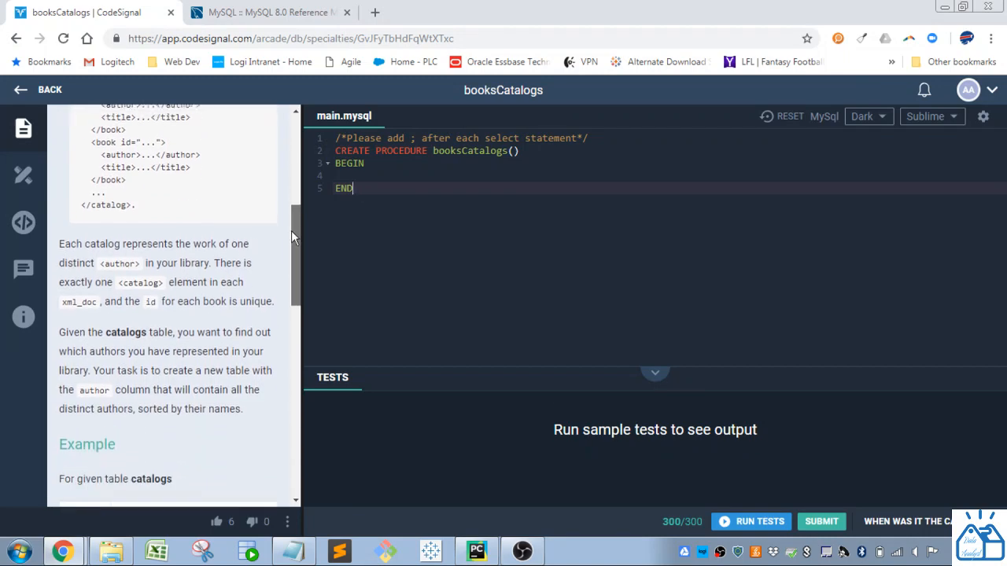
{"action": "scroll", "scroll_direction": "down", "scroll_amount": 3}
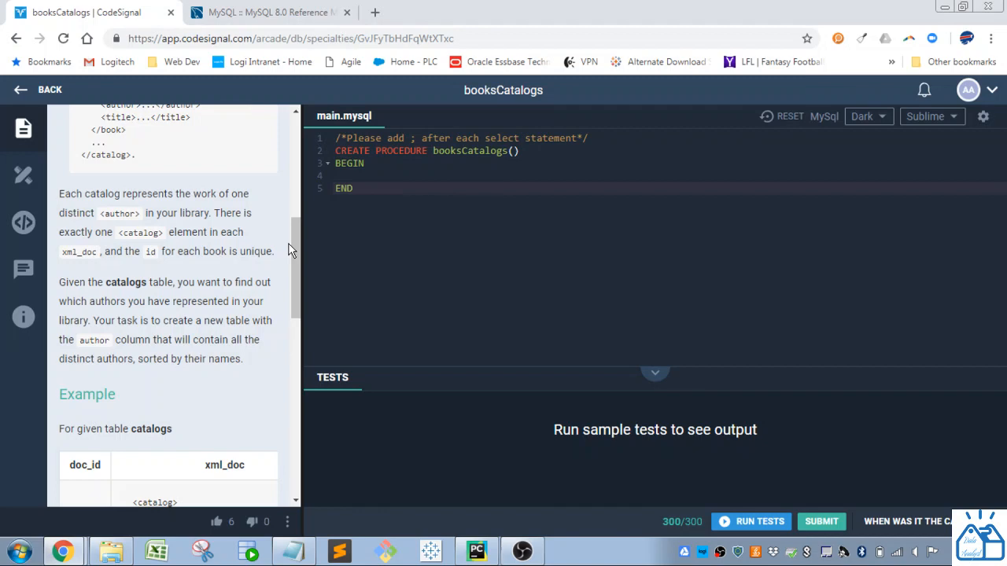
{"action": "left_click", "coordinate": [354, 188]}
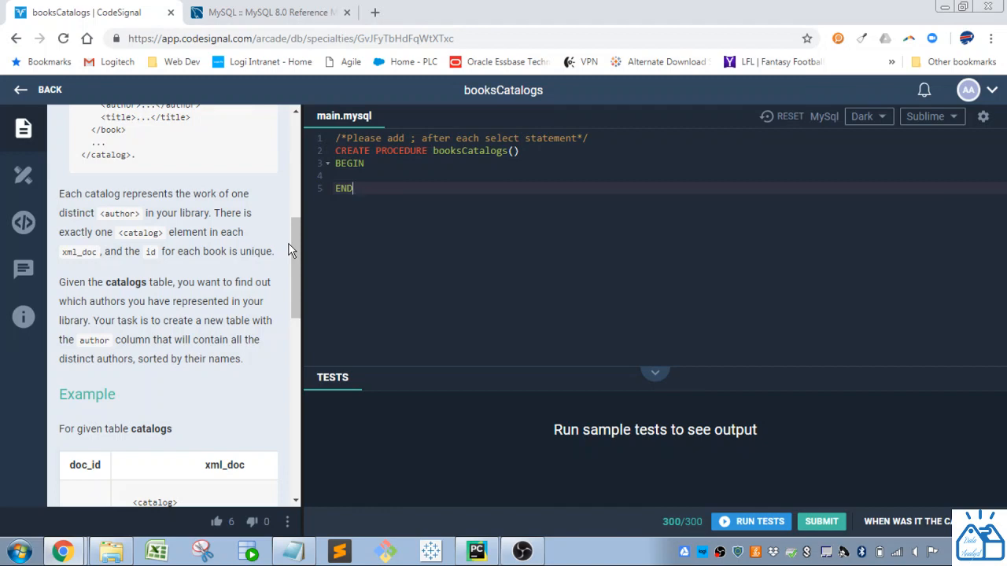
{"action": "scroll", "scroll_direction": "down", "scroll_amount": 3}
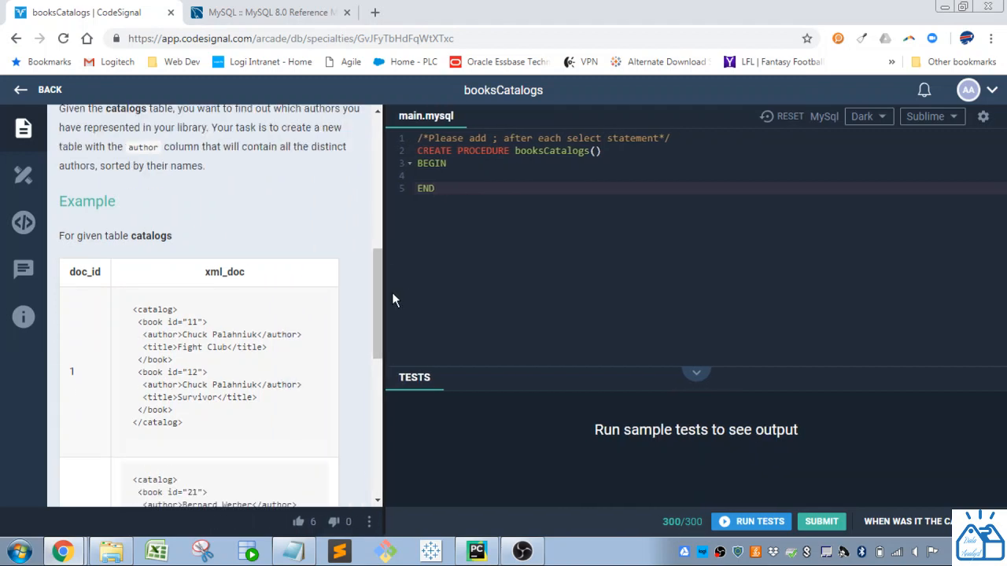
{"action": "scroll", "scroll_direction": "down", "scroll_amount": 3}
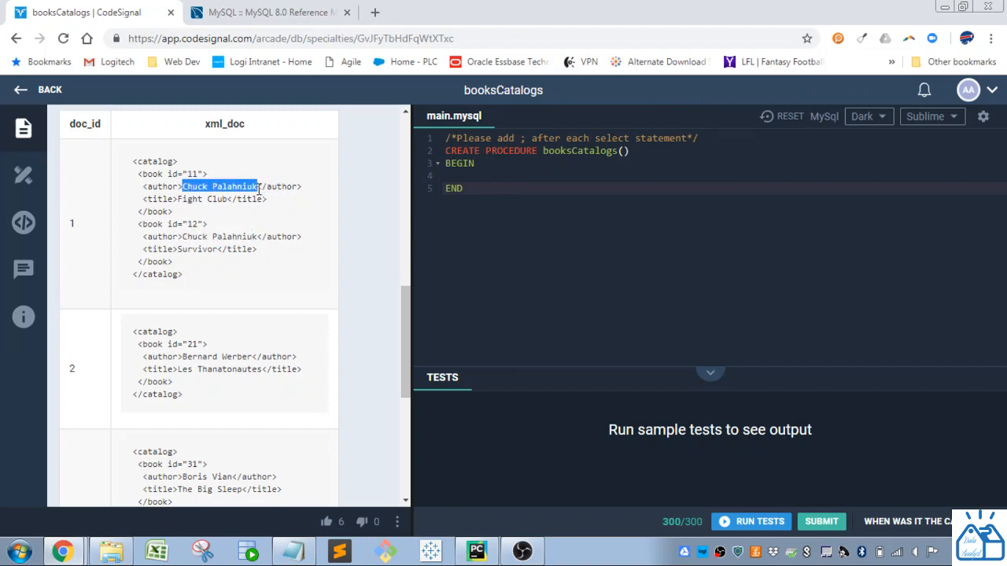
{"action": "scroll", "scroll_direction": "down", "scroll_amount": 3}
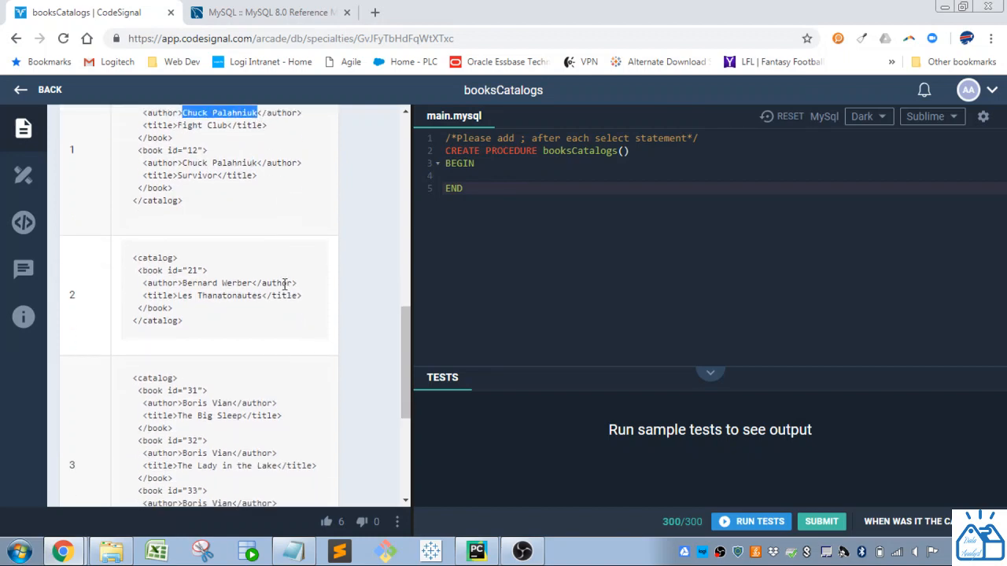
{"action": "scroll", "scroll_direction": "up", "scroll_amount": 3}
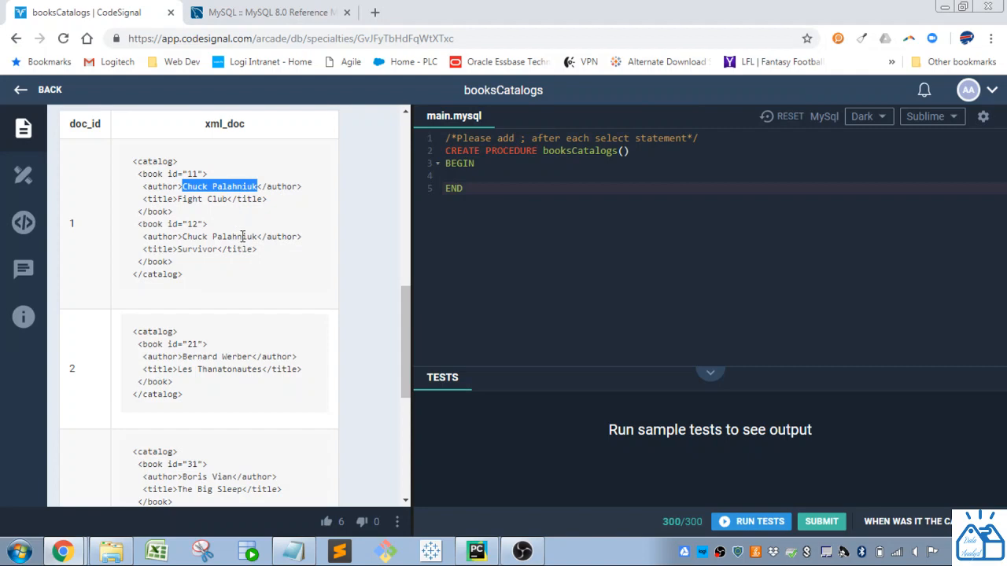
{"action": "scroll", "scroll_direction": "down", "scroll_amount": 3}
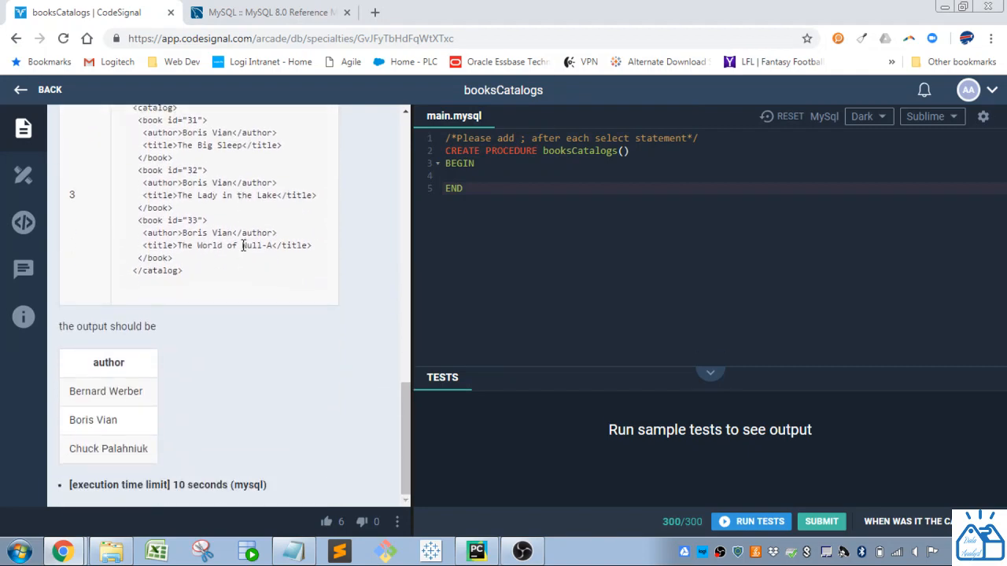
{"action": "mouse_move", "coordinate": [96, 360]}
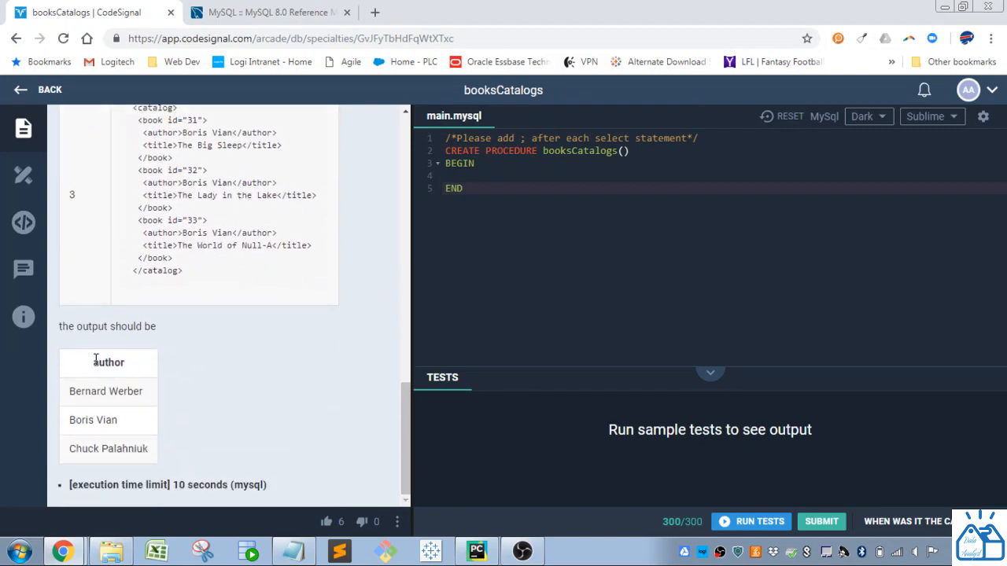
{"action": "double_click", "coordinate": [108, 361]}
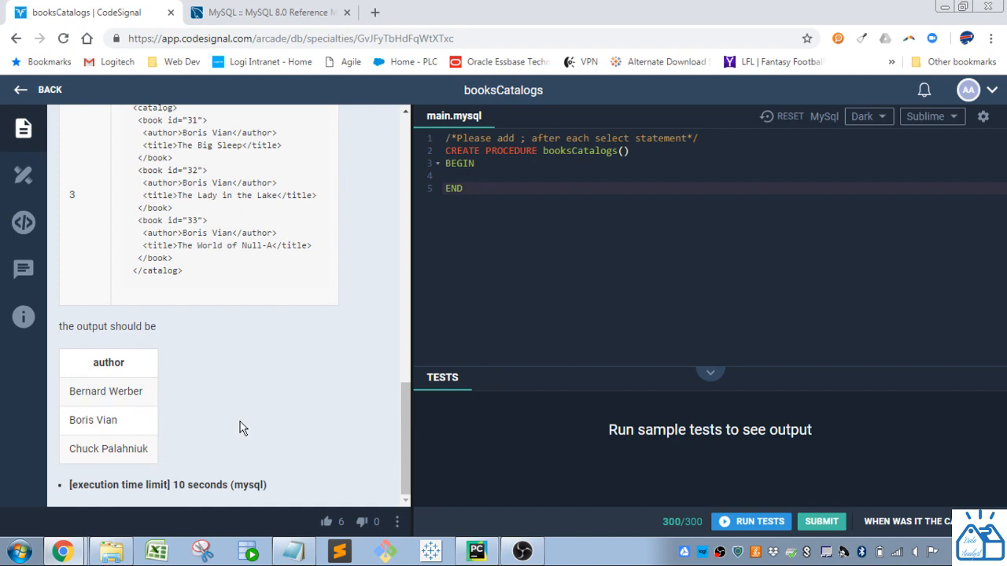
{"action": "scroll", "scroll_direction": "down", "scroll_amount": 3}
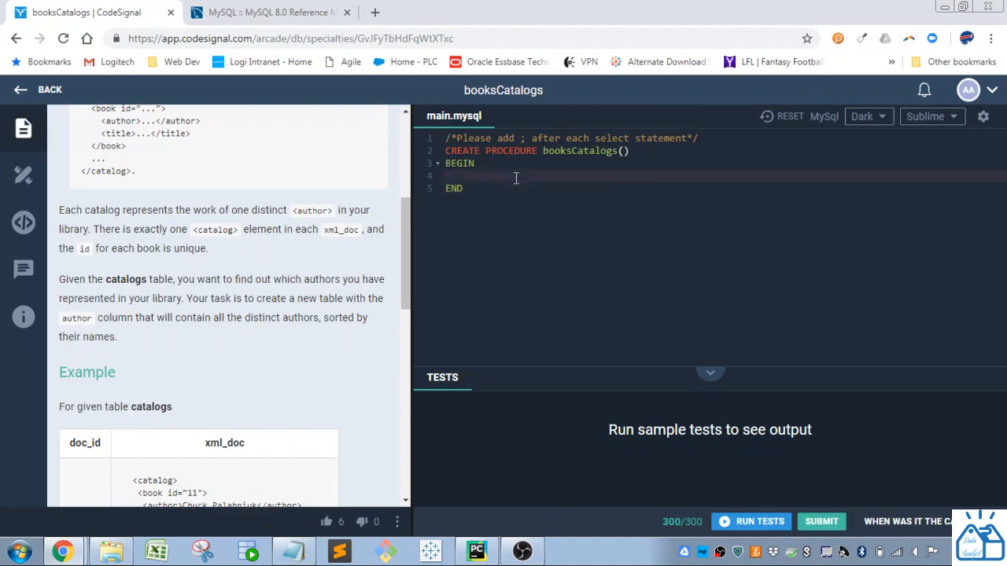
Begin the query with SELECT EXTRACTVALUE() and switch to the MySQL XML functions reference
{"action": "type", "text": "SELE"}
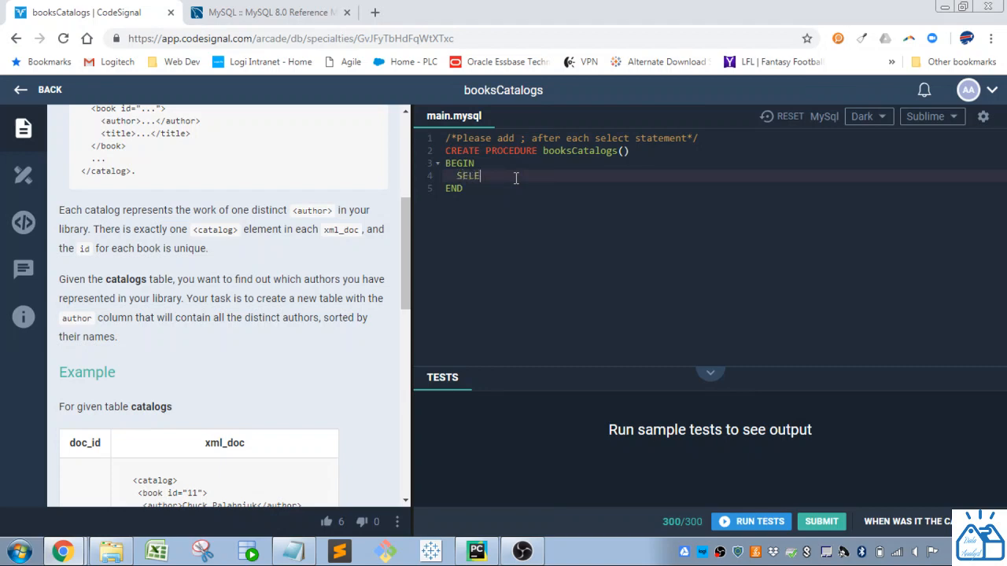
{"action": "type", "text": "CT"}
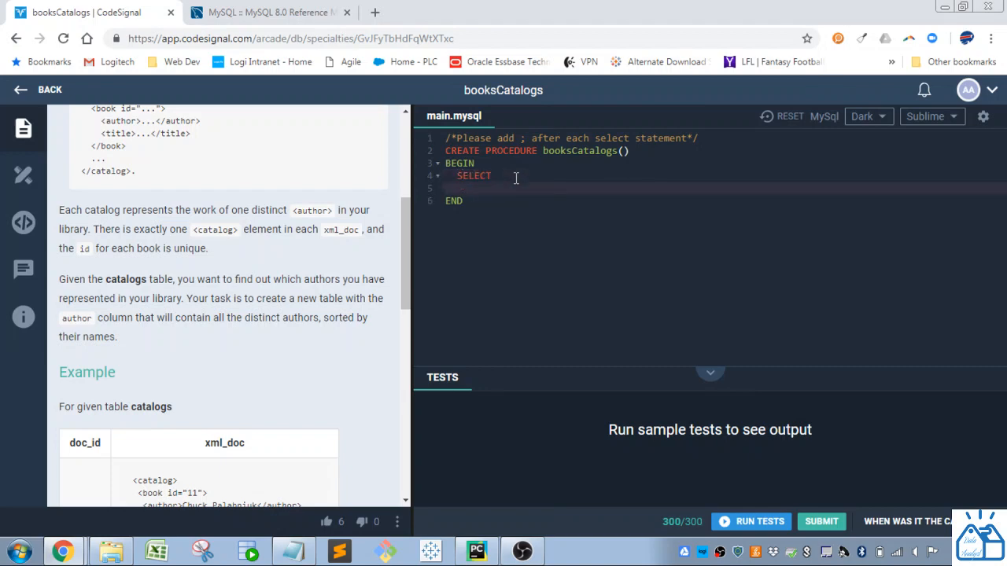
{"action": "type", "text": "EXTRACTVALUE("}
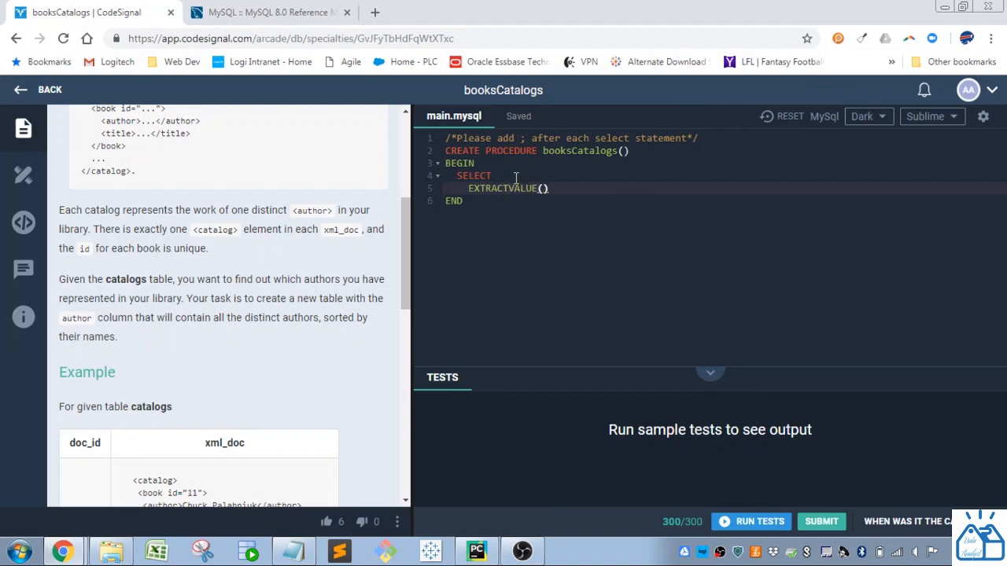
{"action": "left_click", "coordinate": [272, 12]}
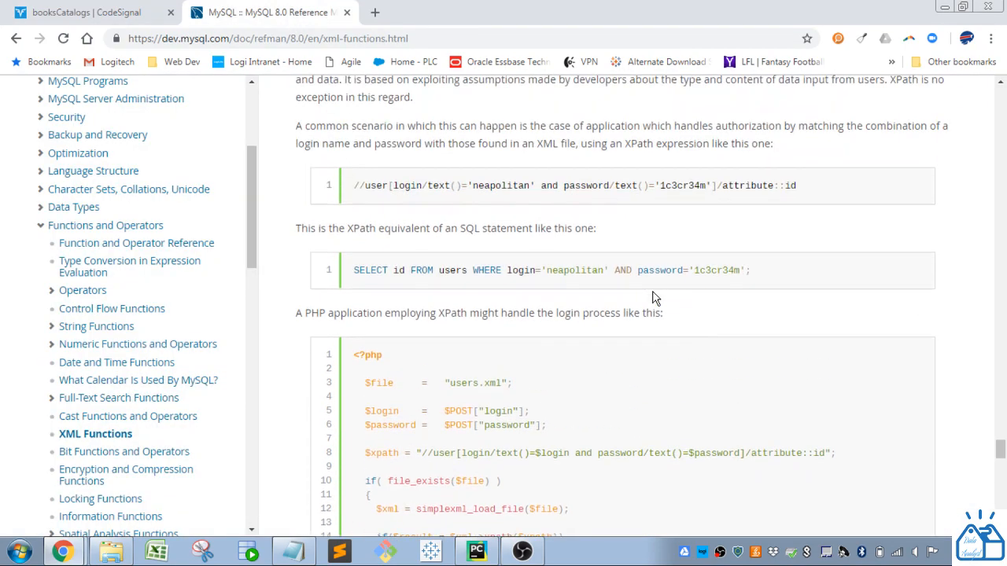
Review the manual's ExtractValue XPath examples, then return to the booksCatalogs challenge
{"action": "scroll", "scroll_direction": "down", "scroll_amount": 3}
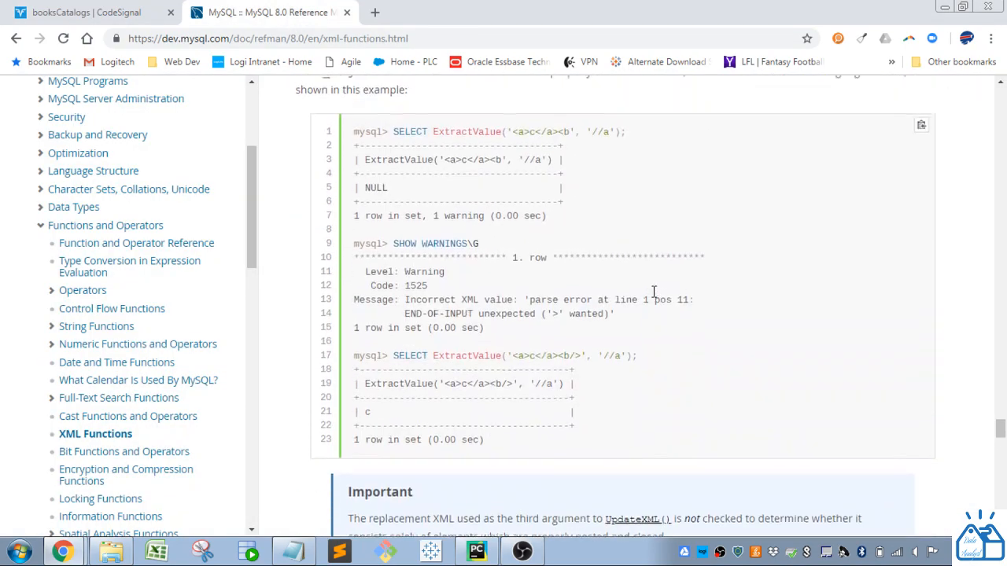
{"action": "scroll", "scroll_direction": "down", "scroll_amount": 3}
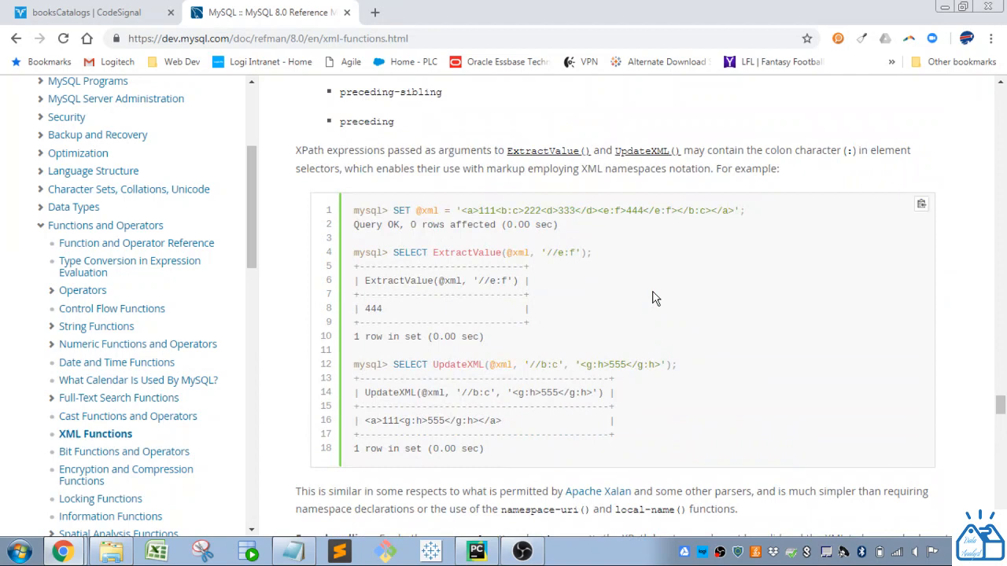
{"action": "mouse_move", "coordinate": [578, 293]}
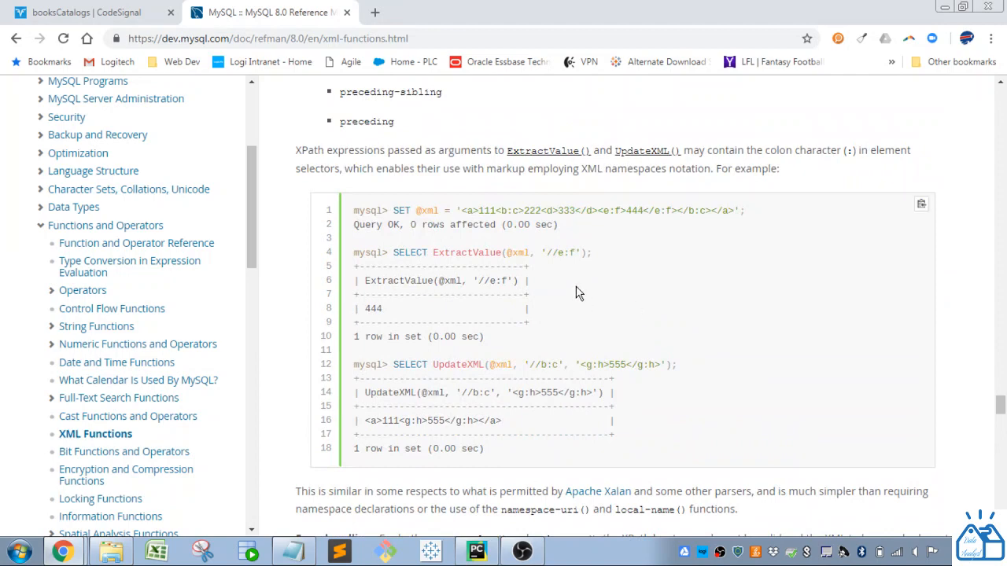
{"action": "left_click", "coordinate": [83, 12]}
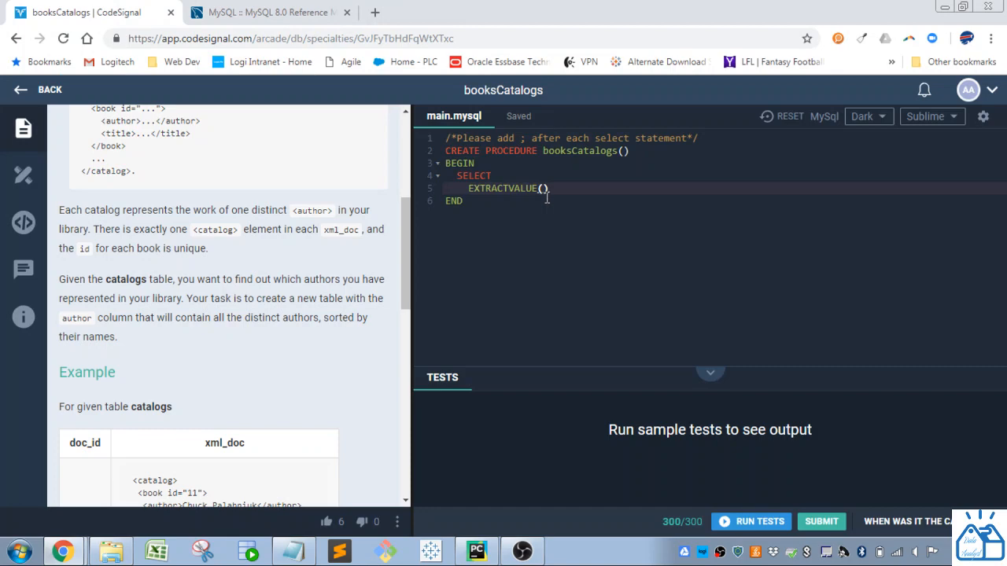
{"action": "mouse_move", "coordinate": [281, 431]}
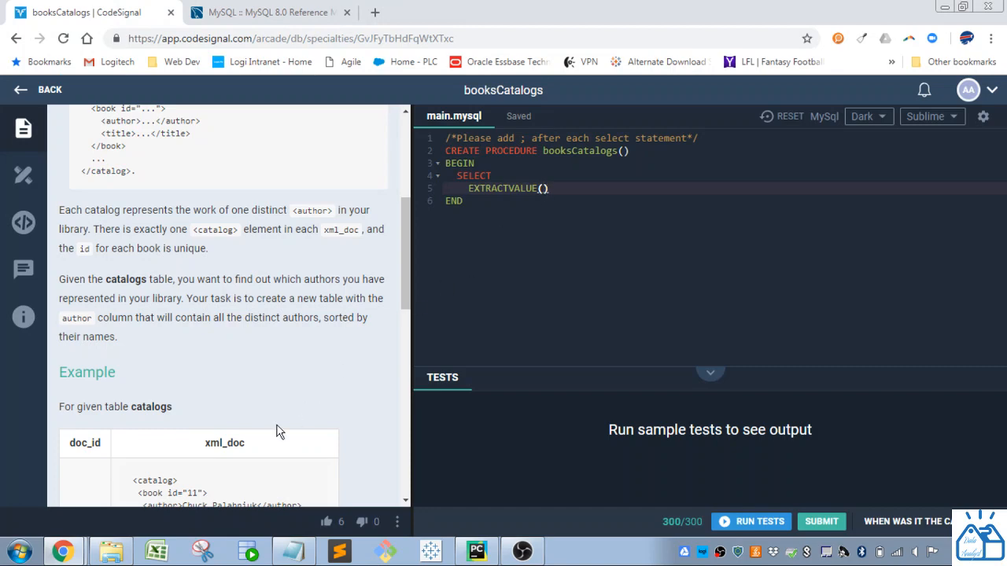
Pass xml_doc to EXTRACTVALUE and begin the path with '/catalog'
{"action": "scroll", "scroll_direction": "down", "scroll_amount": 3}
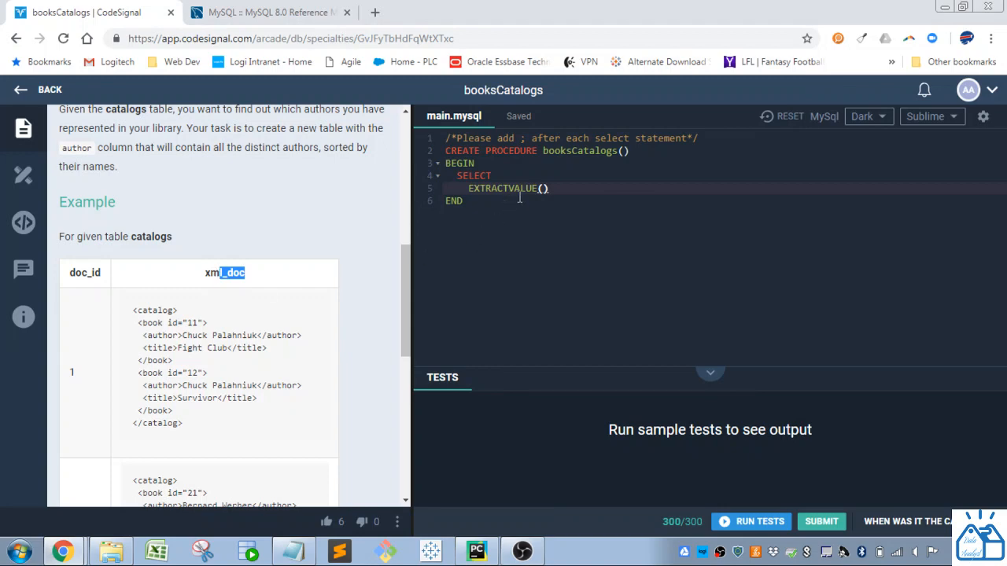
{"action": "type", "text": "x"}
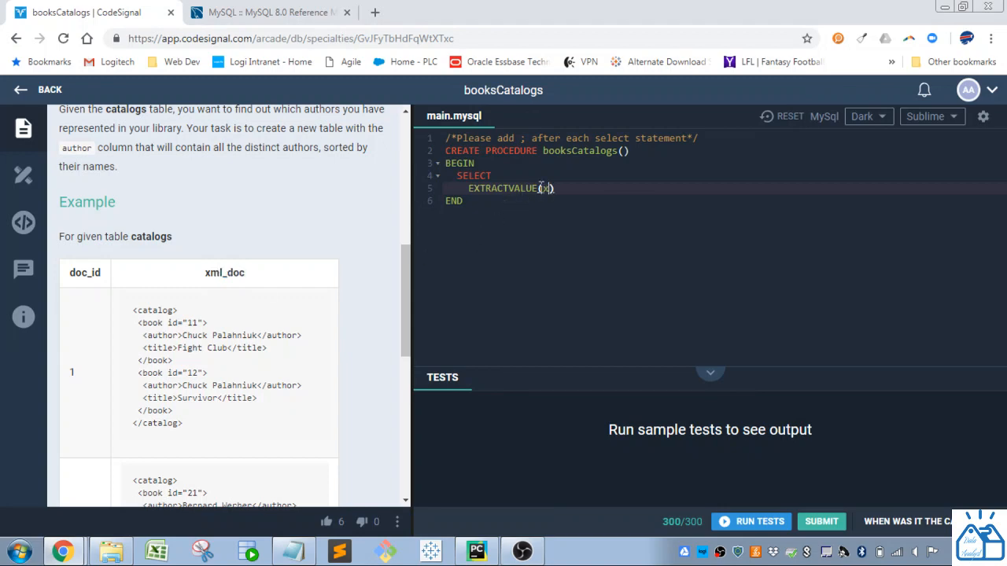
{"action": "type", "text": "ml"}
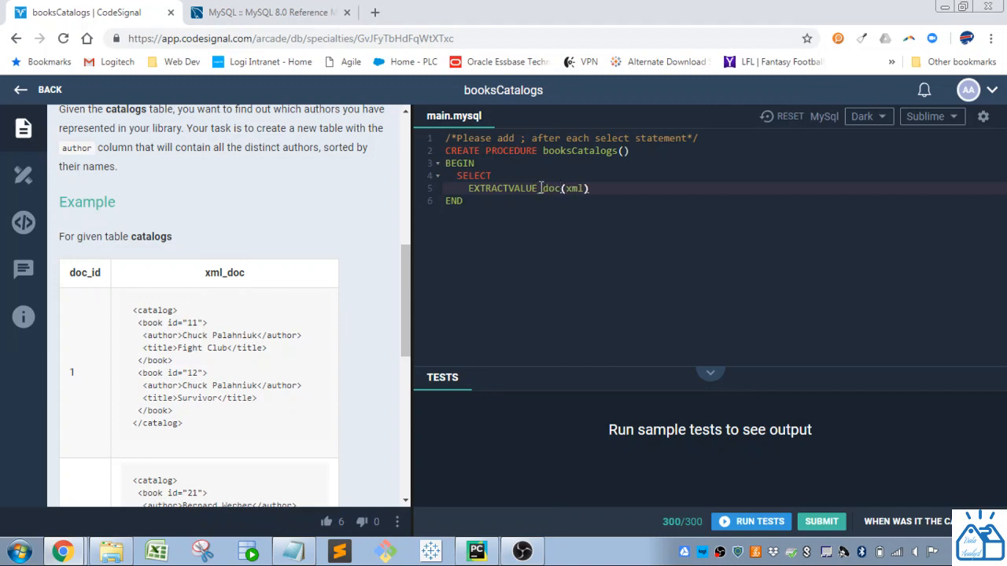
{"action": "key", "text": "Backspace"}
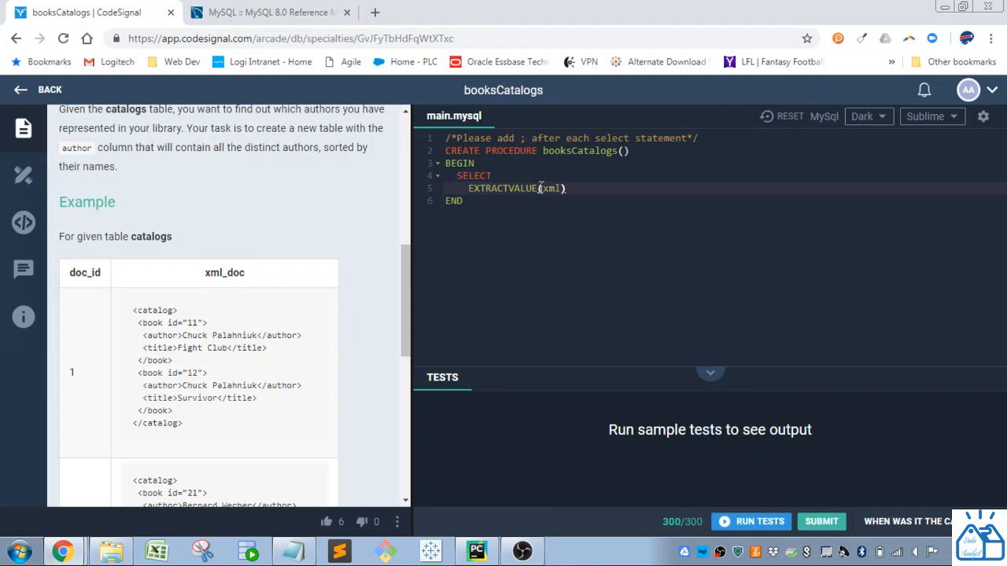
{"action": "type", "text": "_doc"}
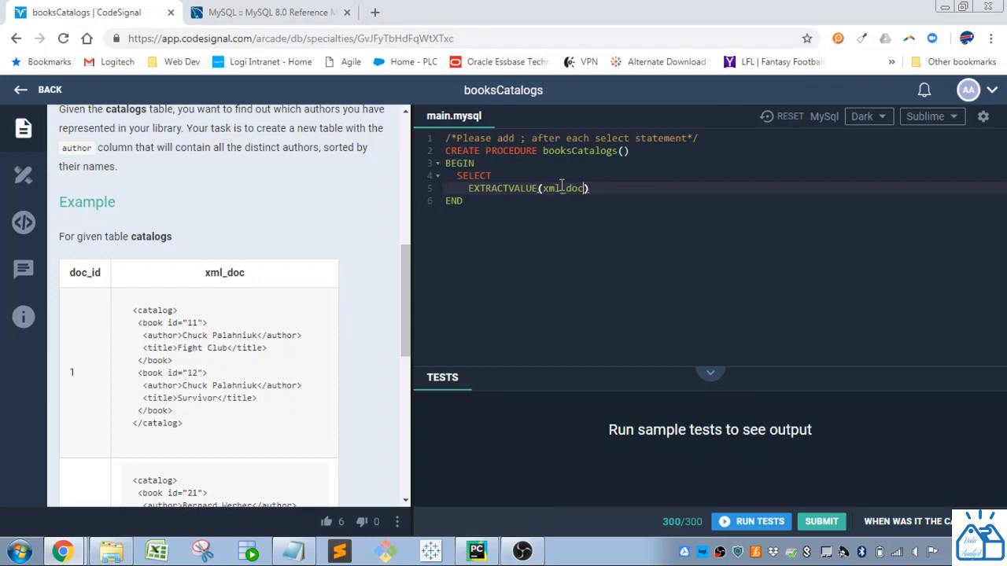
{"action": "type", "text": ", '"}
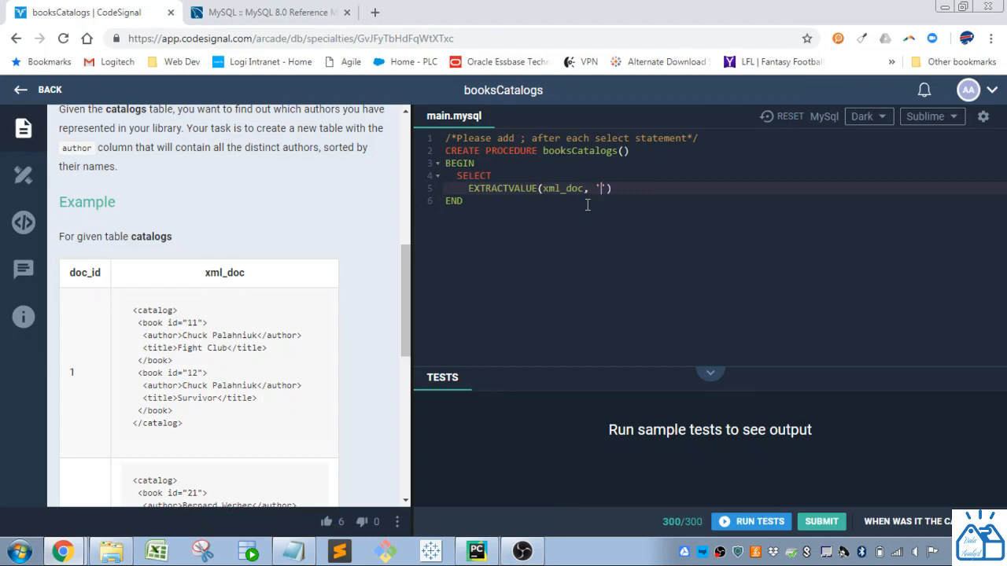
{"action": "type", "text": "/"}
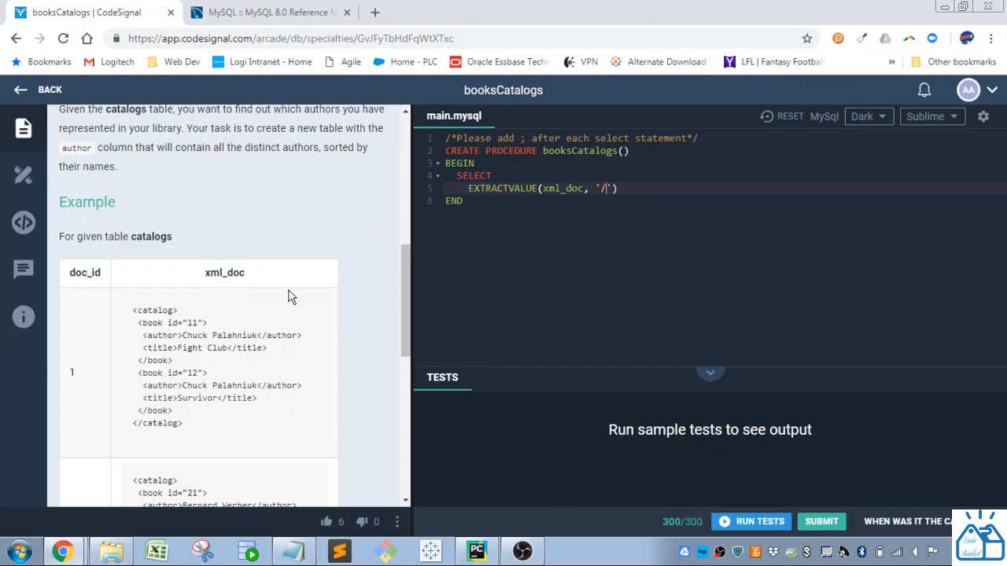
{"action": "type", "text": "cata"}
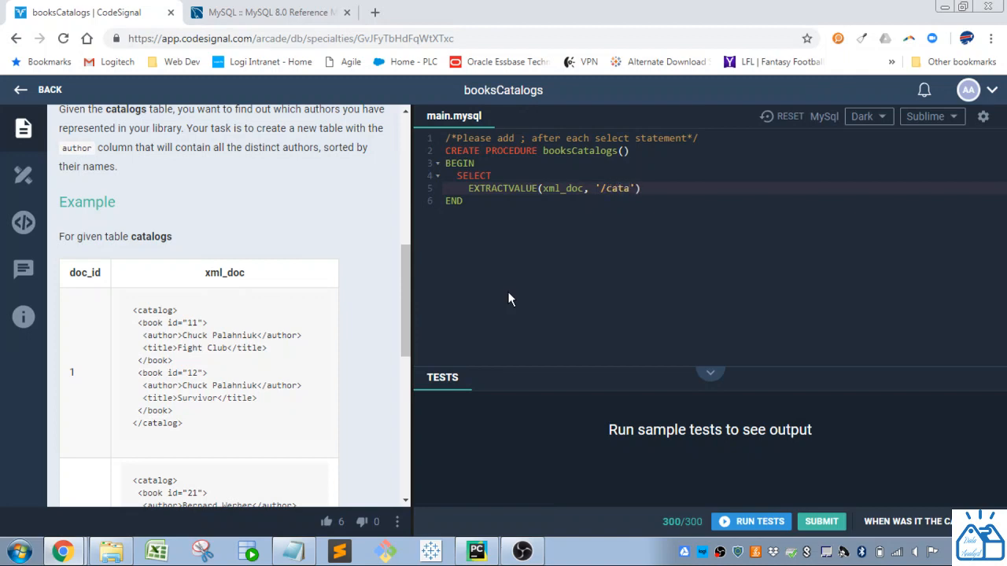
{"action": "type", "text": "log"}
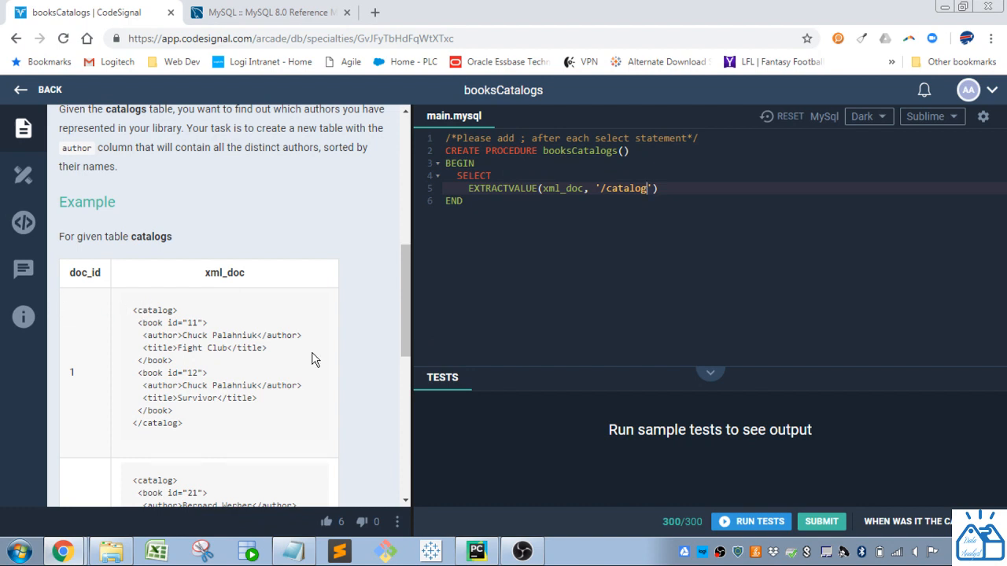
Complete the path as '/catalog/book[1]/author' and alias the result column author
{"action": "type", "text": "/"}
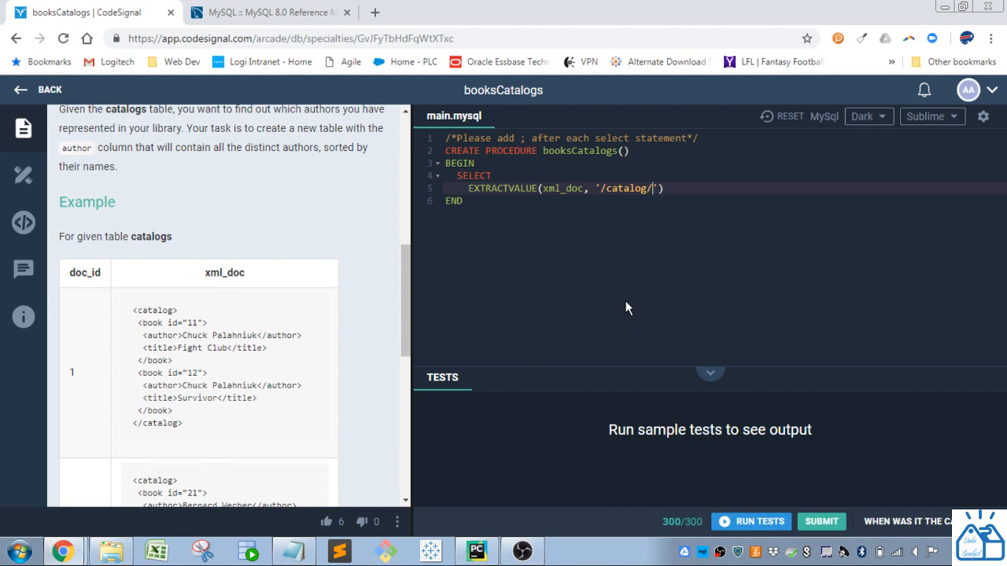
{"action": "type", "text": "book"}
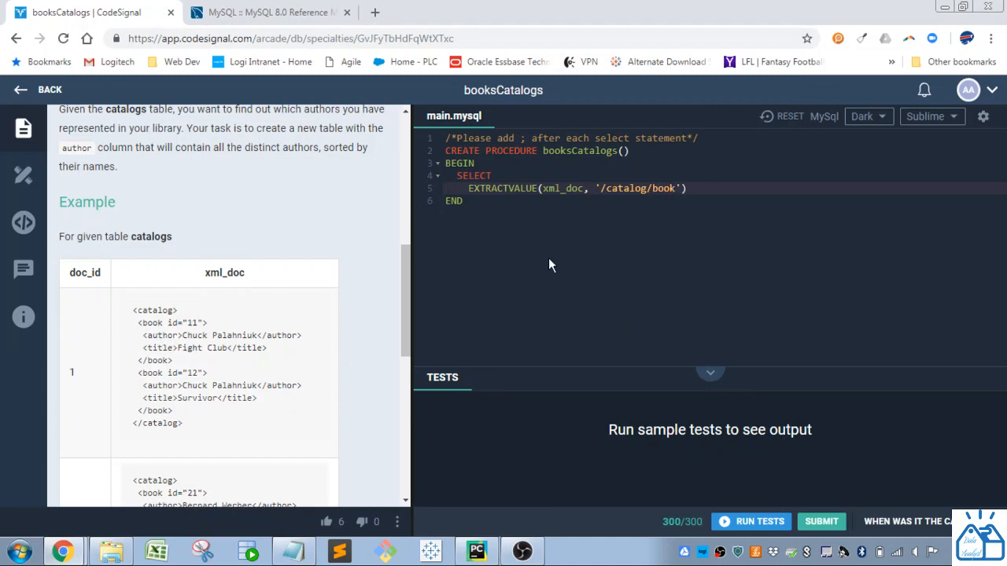
{"action": "type", "text": "[]"}
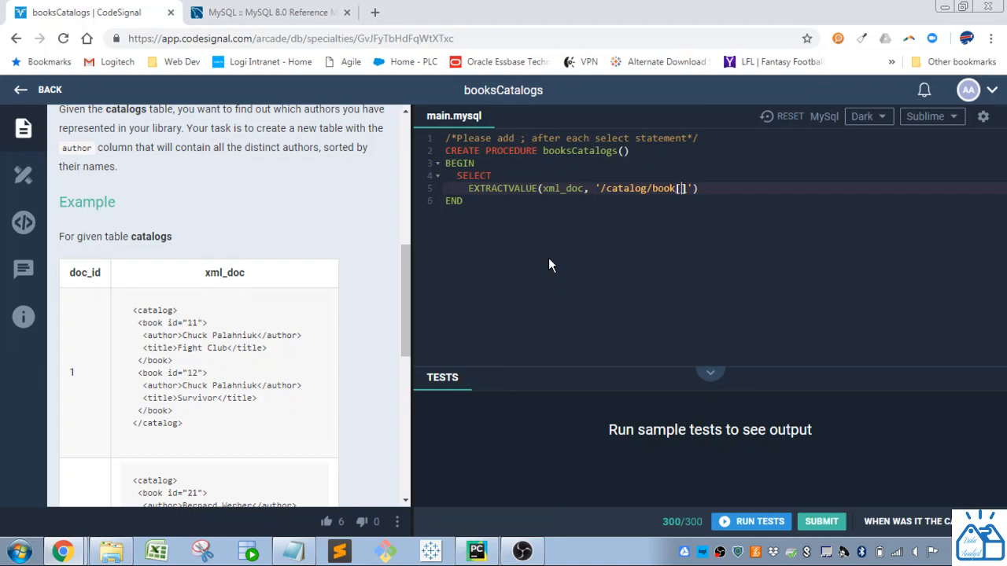
{"action": "type", "text": "1"}
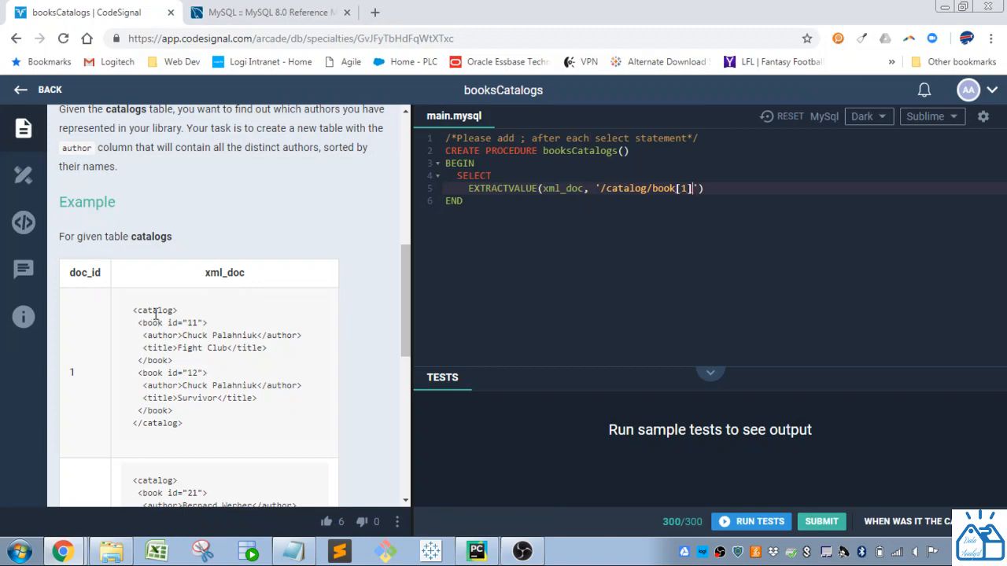
{"action": "left_click_drag", "start_coordinate": [133, 323], "coordinate": [267, 348]}
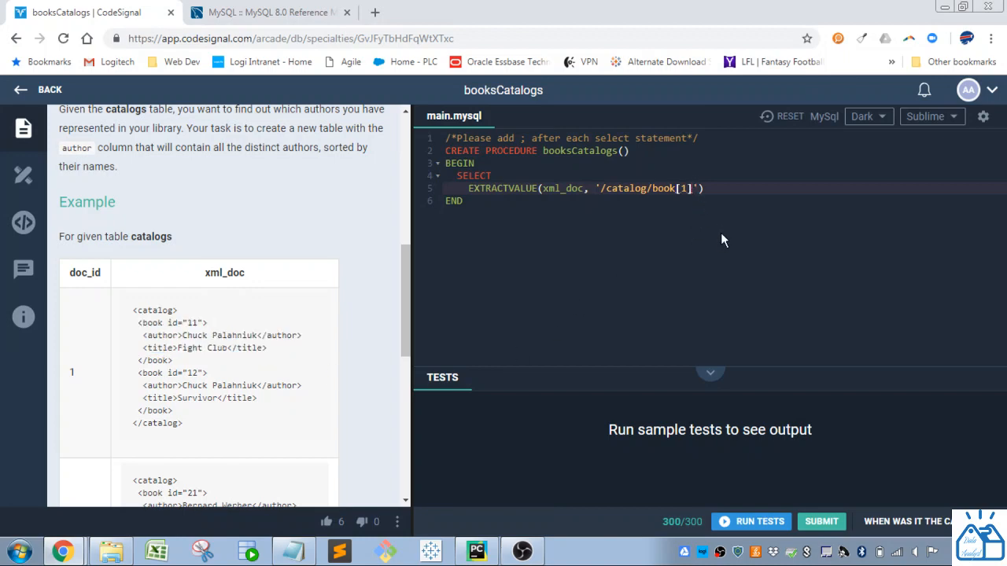
{"action": "type", "text": "/author"}
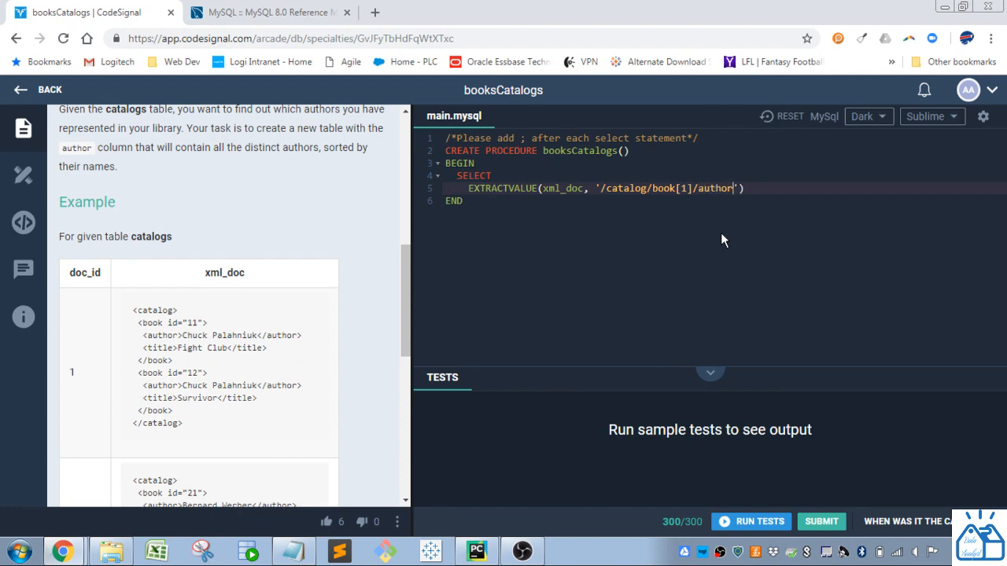
{"action": "mouse_move", "coordinate": [185, 335]}
{"action": "type", "text": " au"}
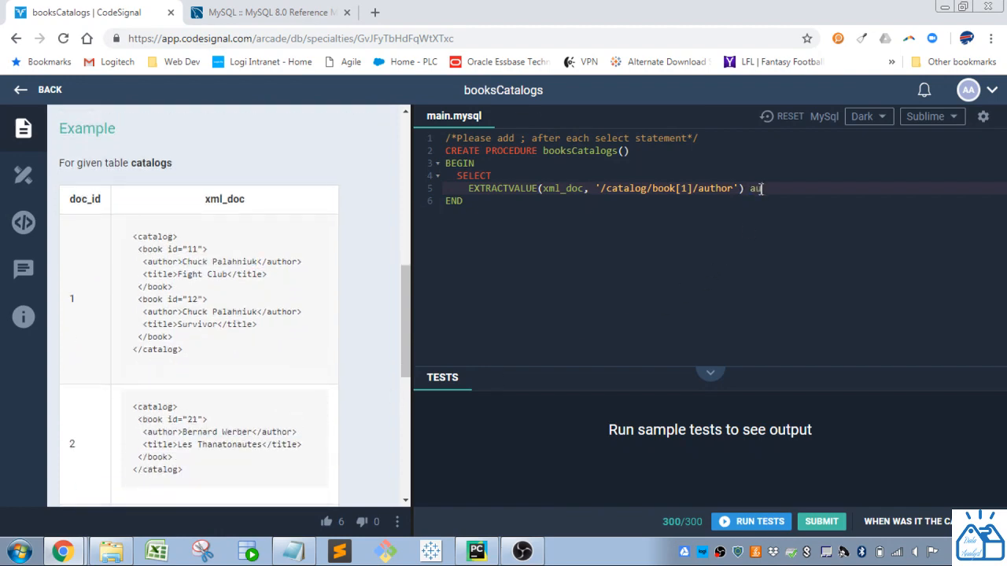
{"action": "type", "text": "thor"}
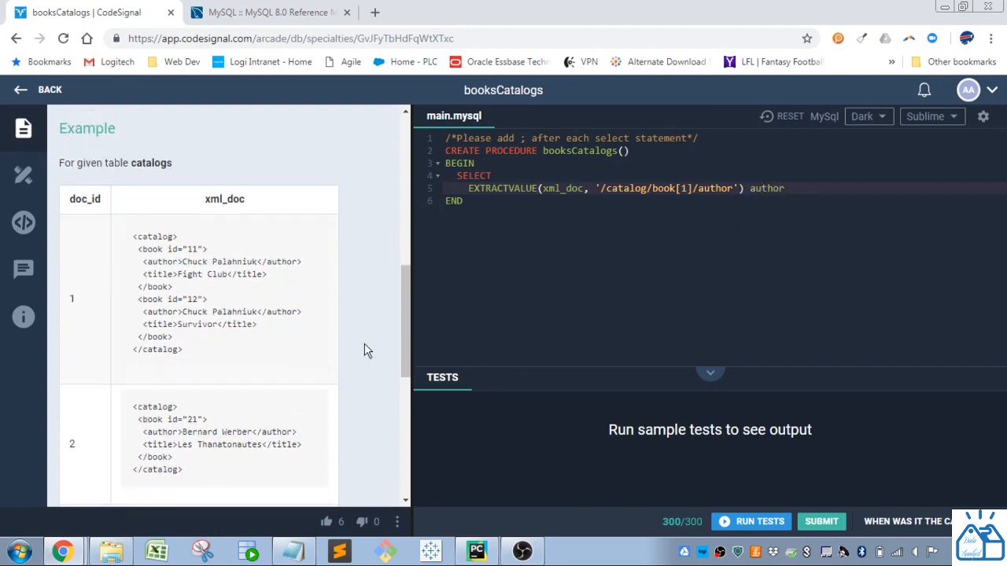
{"action": "scroll", "scroll_direction": "down", "scroll_amount": 3}
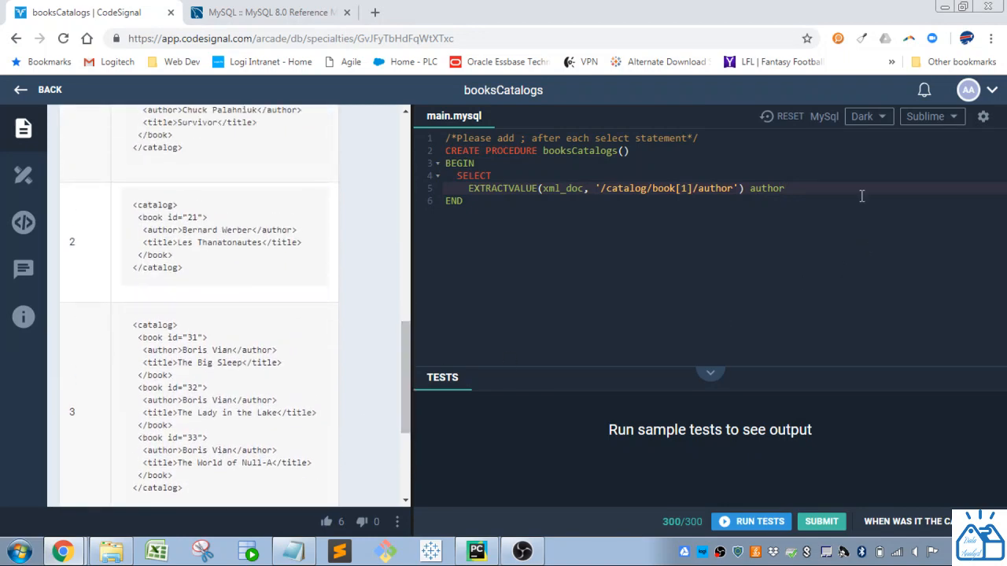
Add FROM catalogs ORDER BY author; and scroll to the expected output table
{"action": "type", "text": "F"}
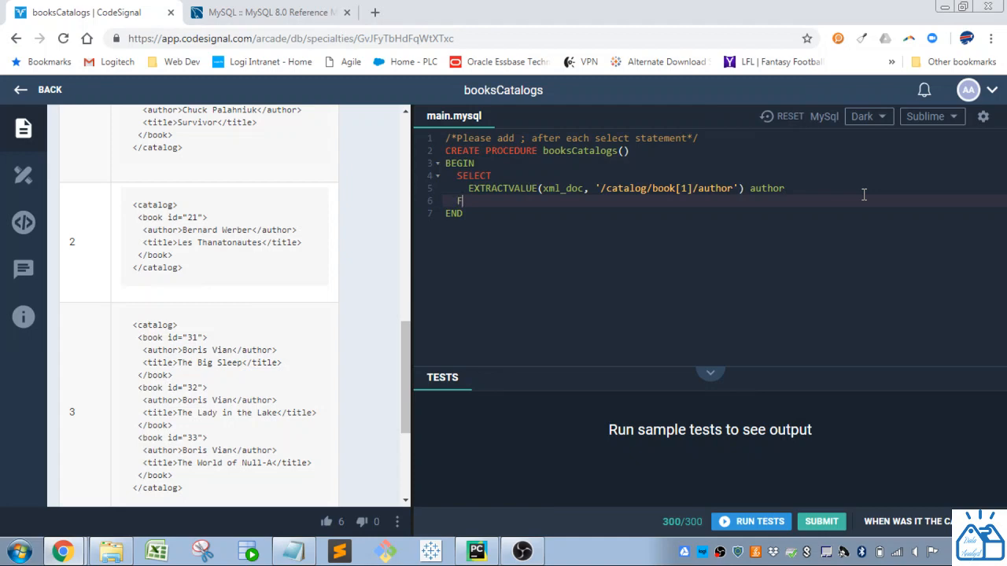
{"action": "type", "text": "ROM"}
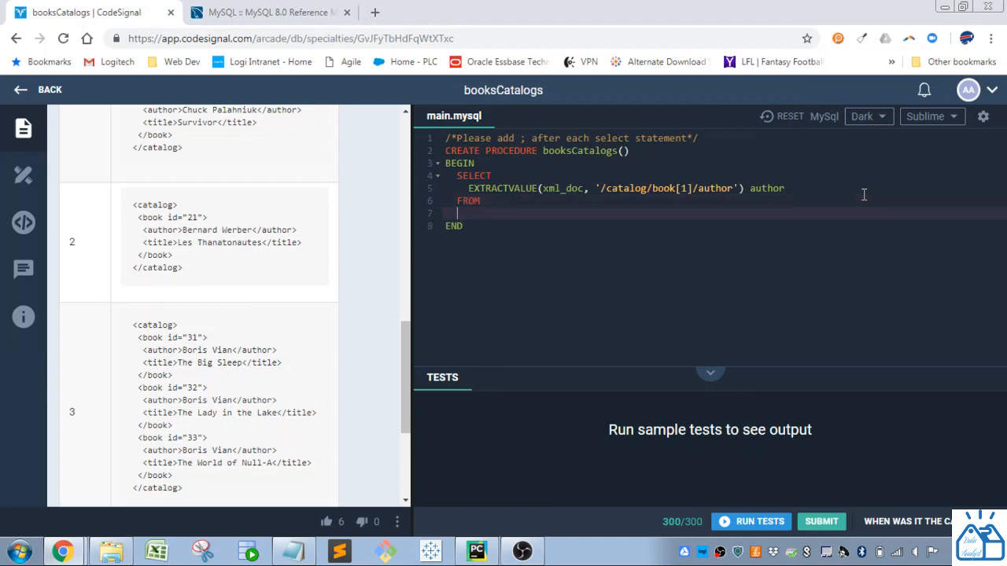
{"action": "mouse_move", "coordinate": [417, 360]}
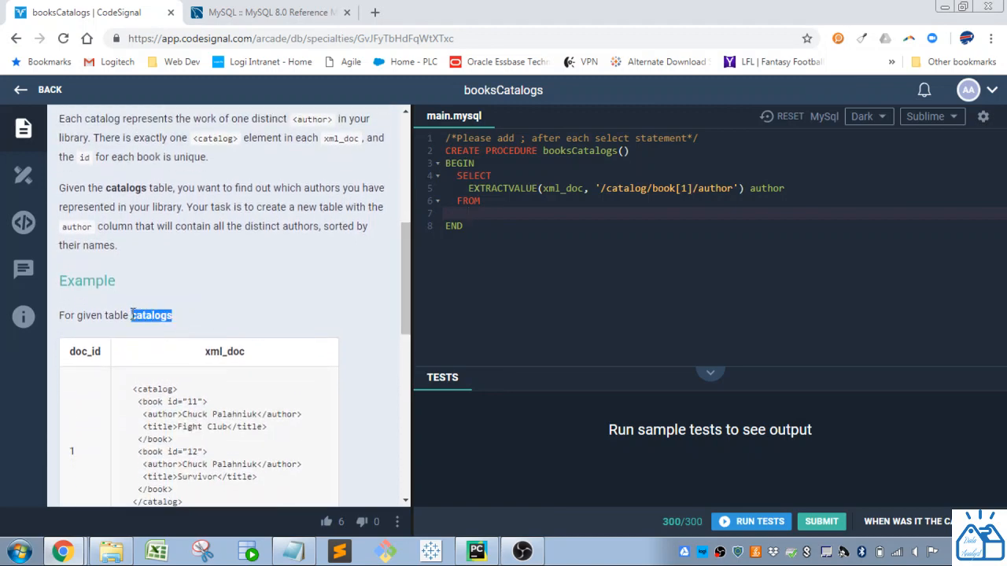
{"action": "type", "text": "catalogs"}
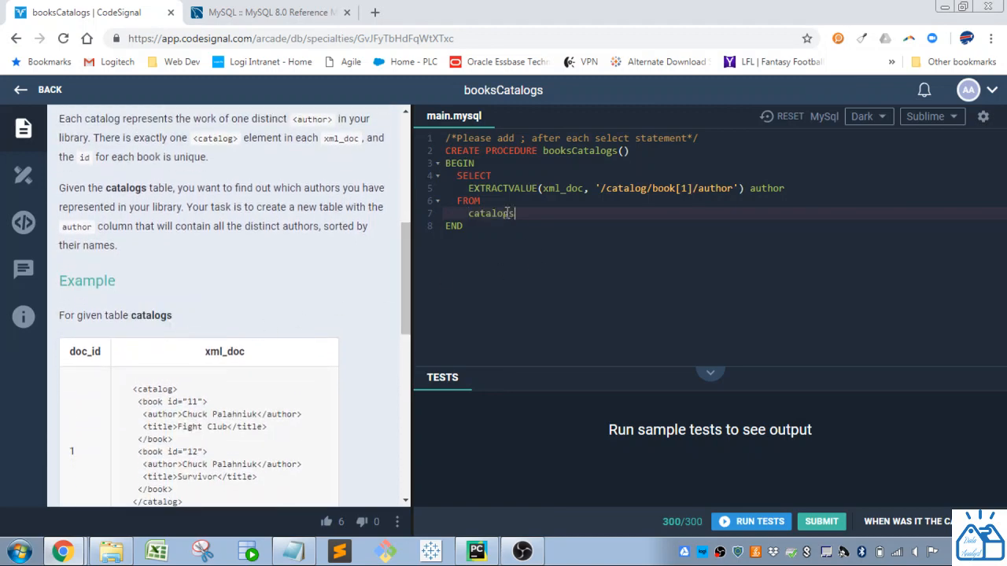
{"action": "type", "text": "ORDER BY"}
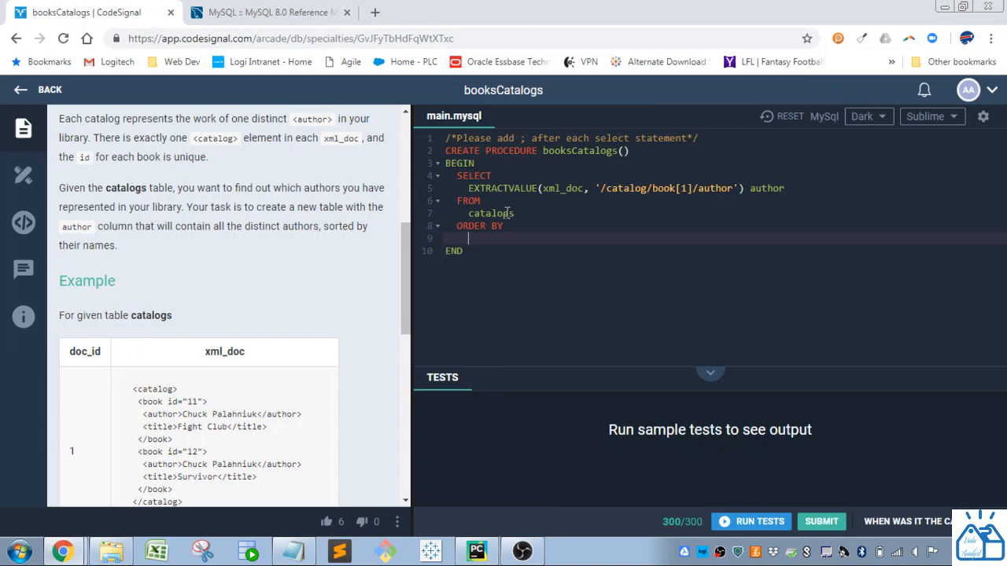
{"action": "type", "text": "author;"}
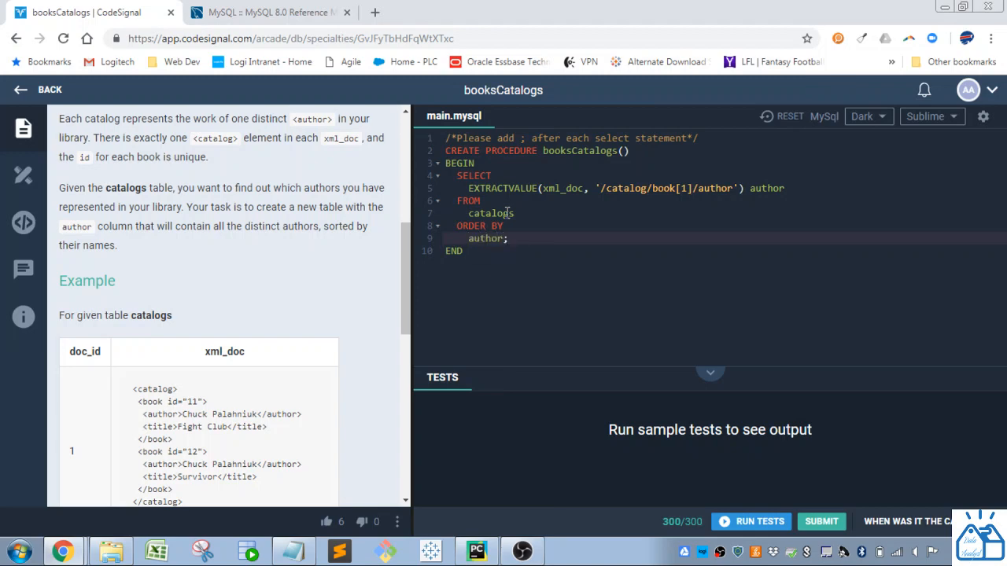
{"action": "scroll", "scroll_direction": "down", "scroll_amount": 3}
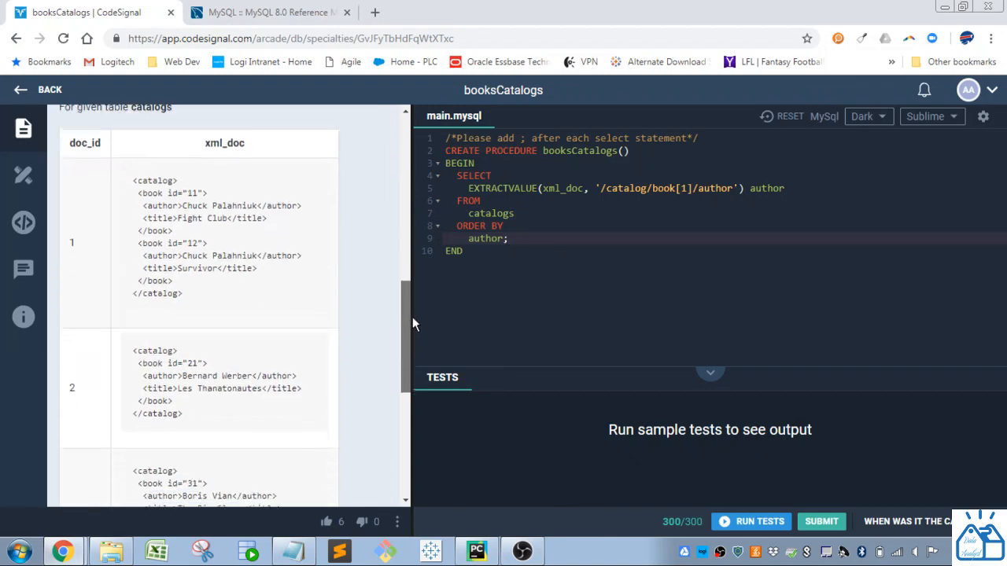
{"action": "scroll", "scroll_direction": "down", "scroll_amount": 3}
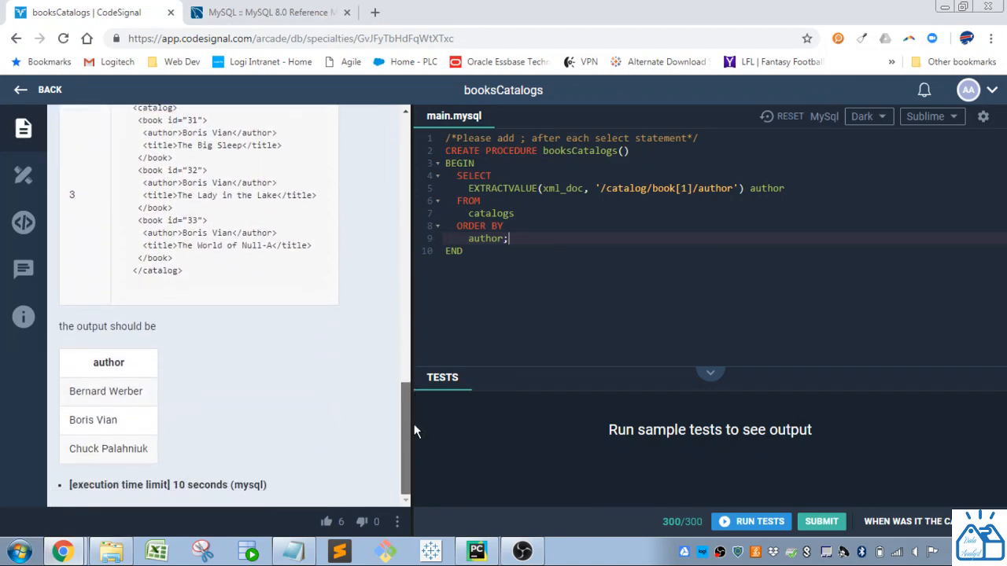
Run the sample tests on the '//book[1]/author' query until both pass (2/2)
{"action": "left_click", "coordinate": [751, 521]}
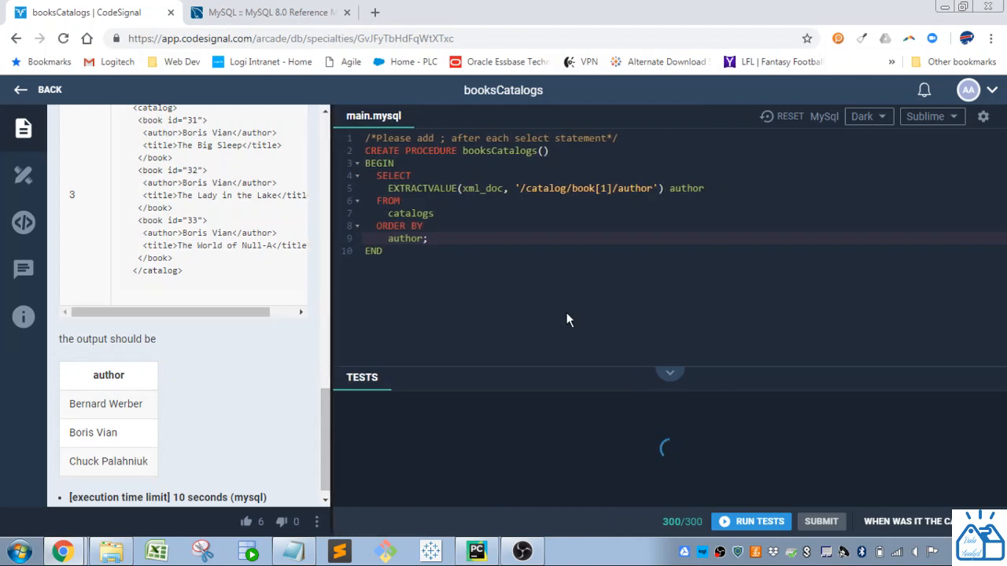
{"action": "left_click", "coordinate": [751, 521]}
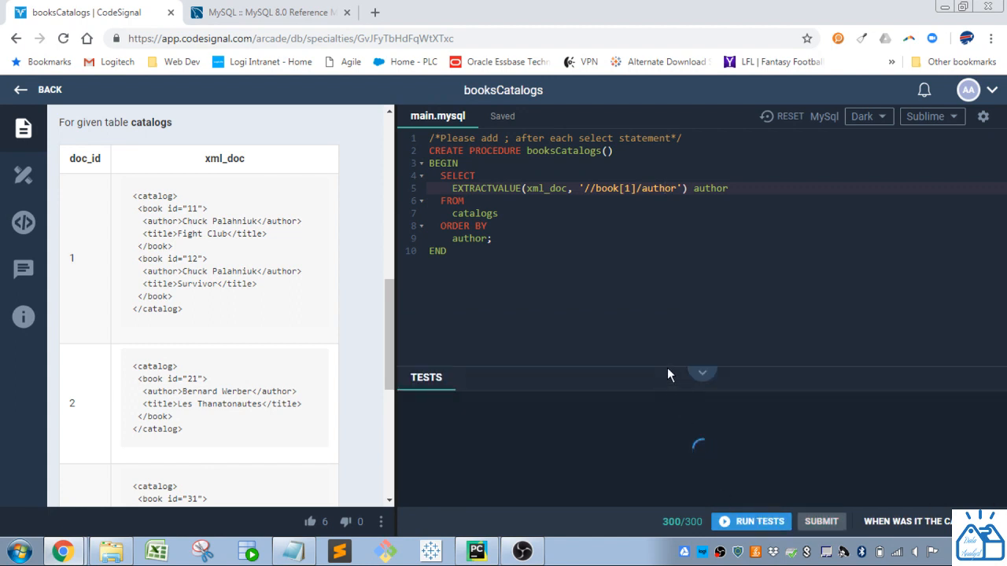
{"action": "left_click_drag", "start_coordinate": [665, 377], "coordinate": [665, 317]}
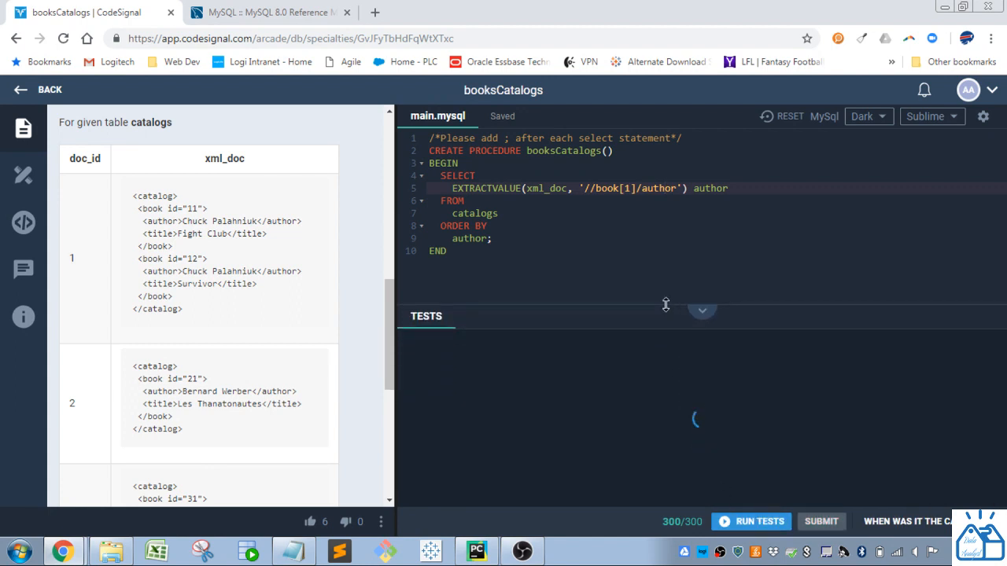
{"action": "left_click", "coordinate": [750, 521]}
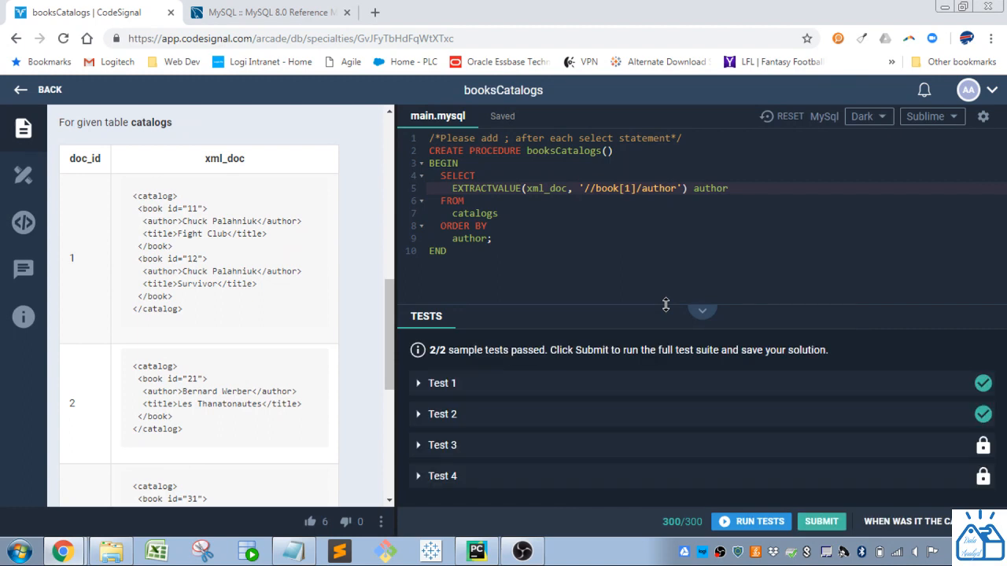
Delete [1] to make the path '//book/author', rerun tests, and inspect Test 1's duplicates
{"action": "double_click", "coordinate": [627, 188]}
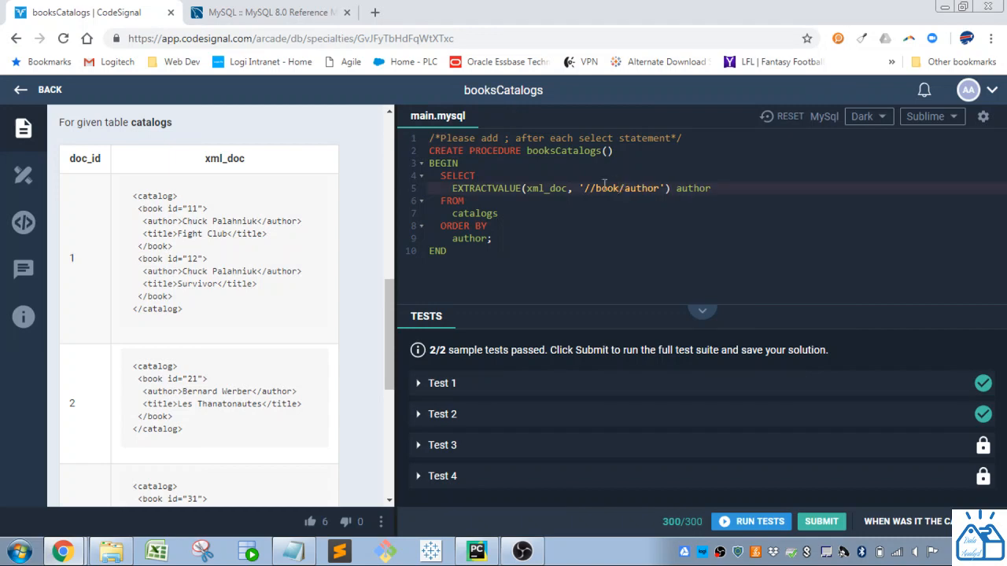
{"action": "double_click", "coordinate": [195, 221]}
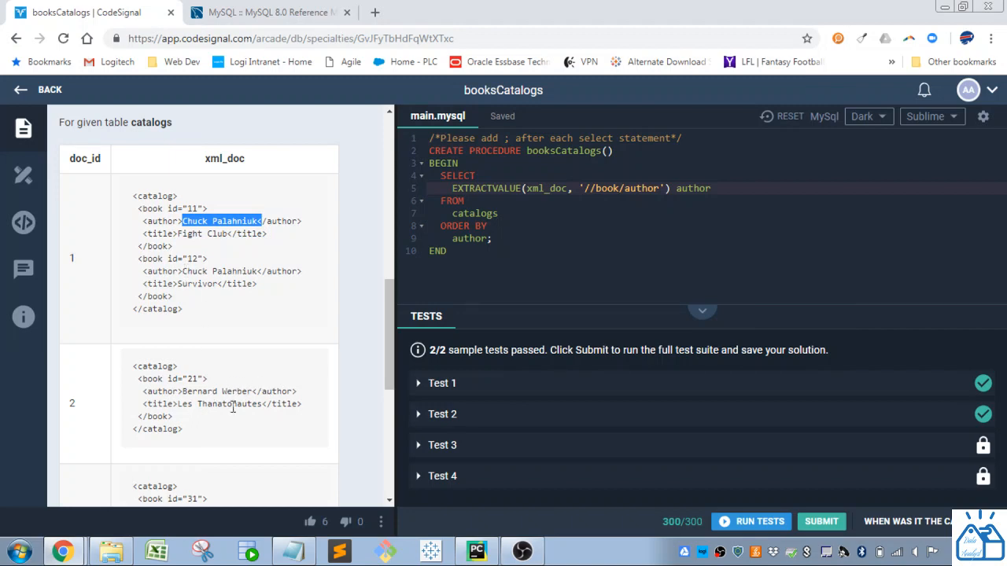
{"action": "scroll", "scroll_direction": "down", "scroll_amount": 3}
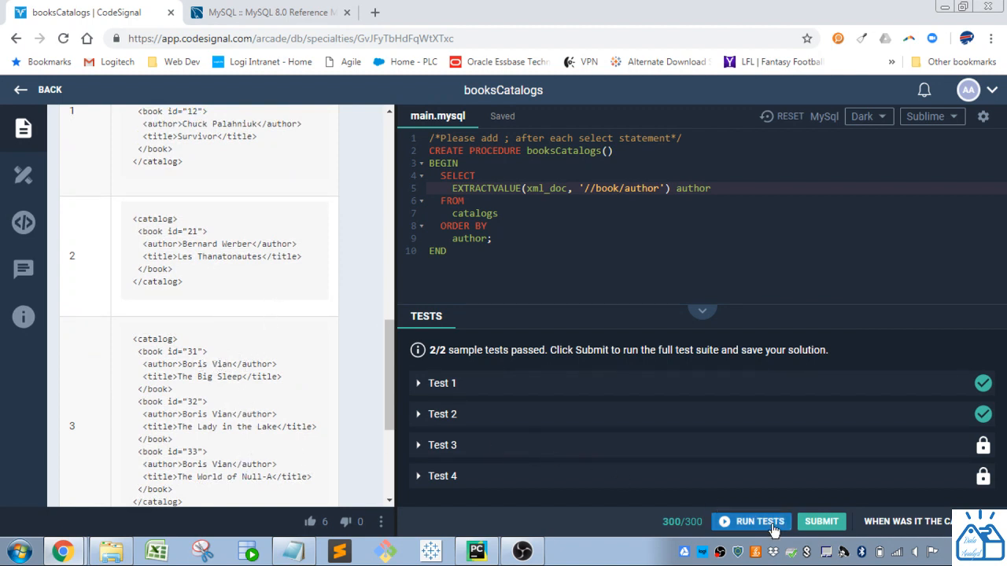
{"action": "left_click", "coordinate": [759, 521]}
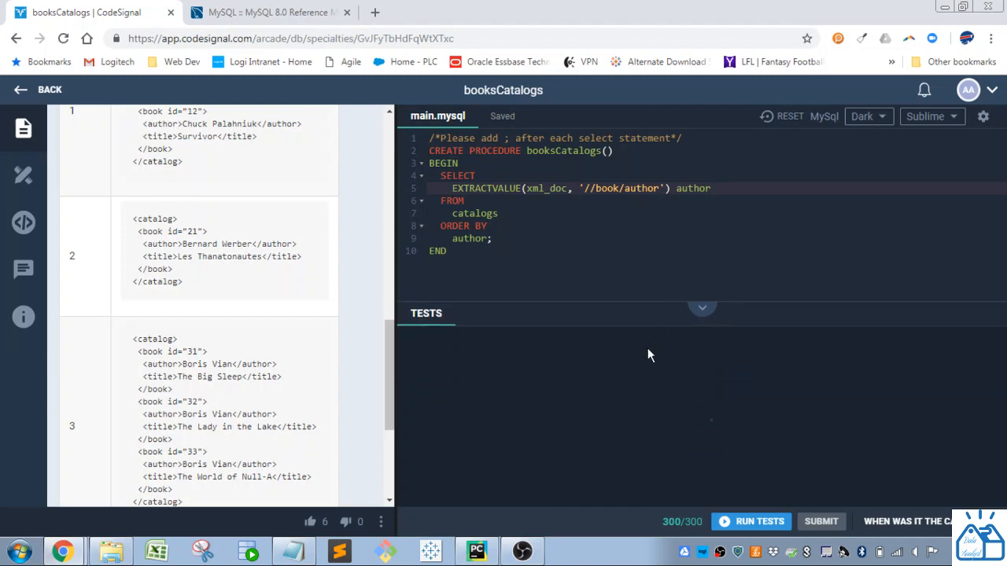
{"action": "left_click", "coordinate": [750, 521]}
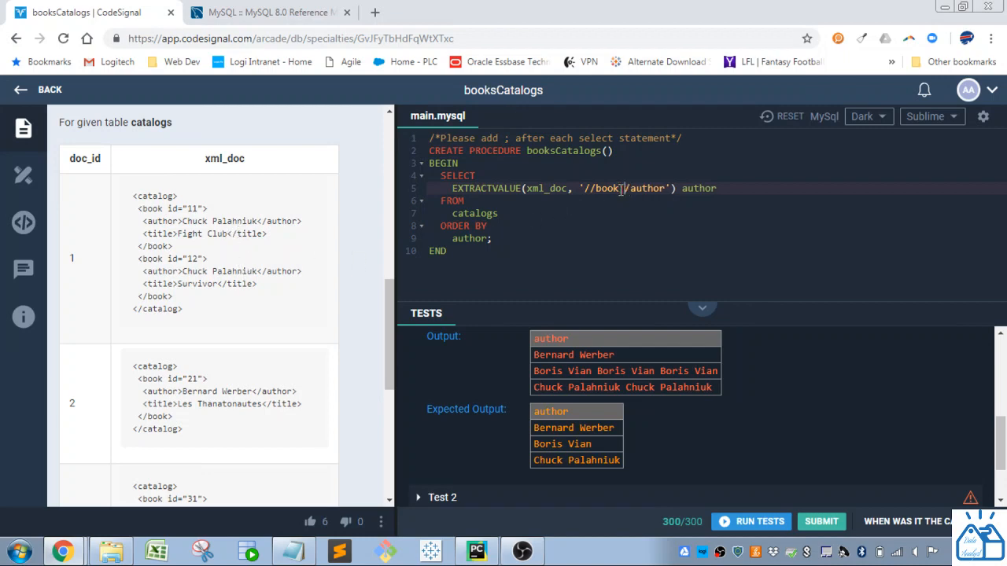
Retype [1] so the path reads '//book[1]/author', then browse the example catalogs
{"action": "type", "text": "[1]"}
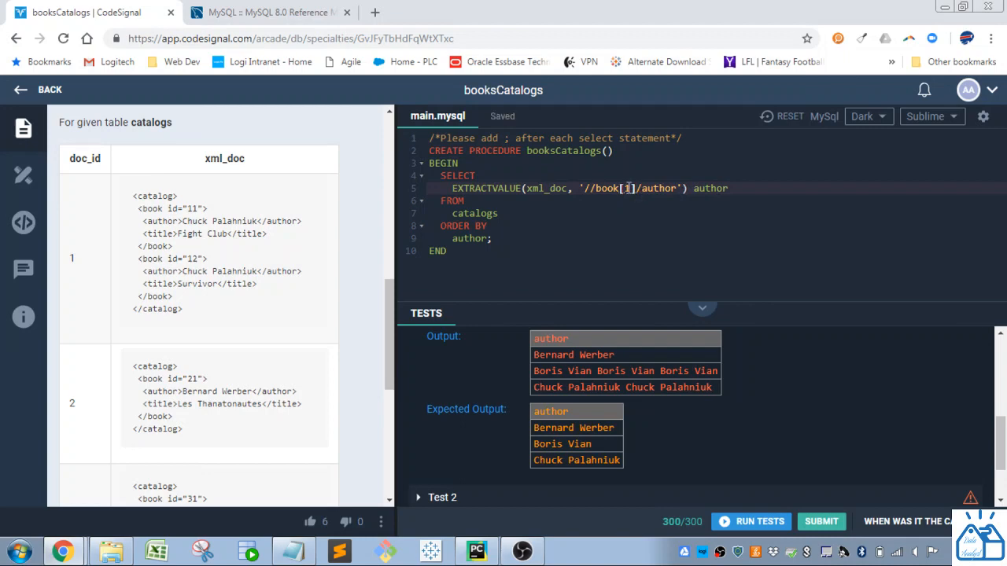
{"action": "scroll", "scroll_direction": "down", "scroll_amount": 3}
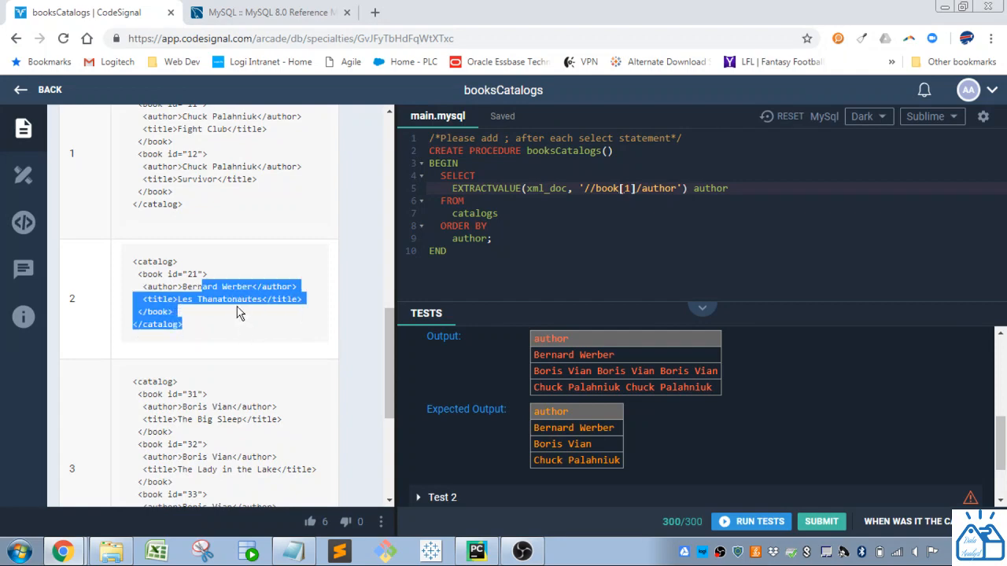
{"action": "left_click", "coordinate": [240, 328]}
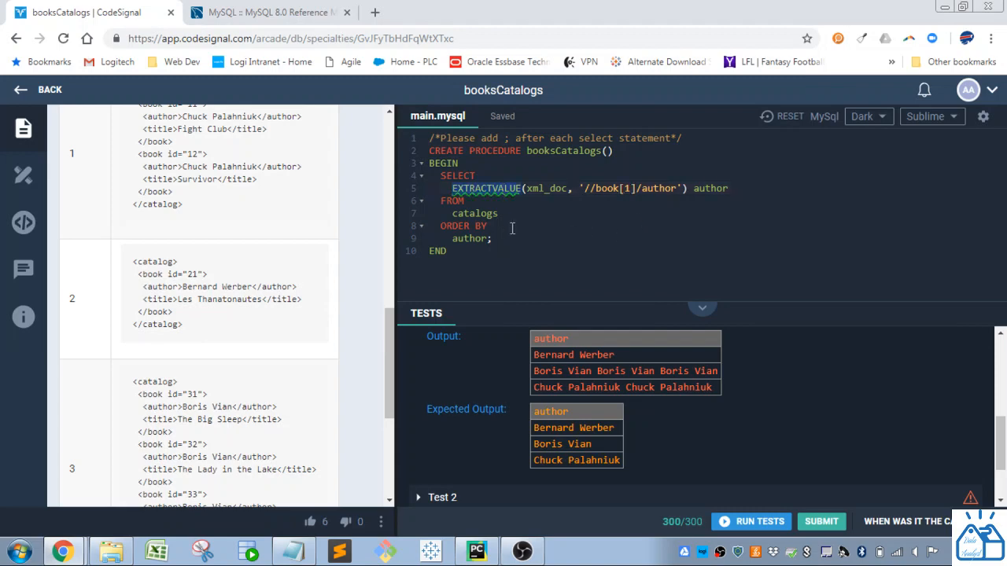
{"action": "mouse_move", "coordinate": [516, 240]}
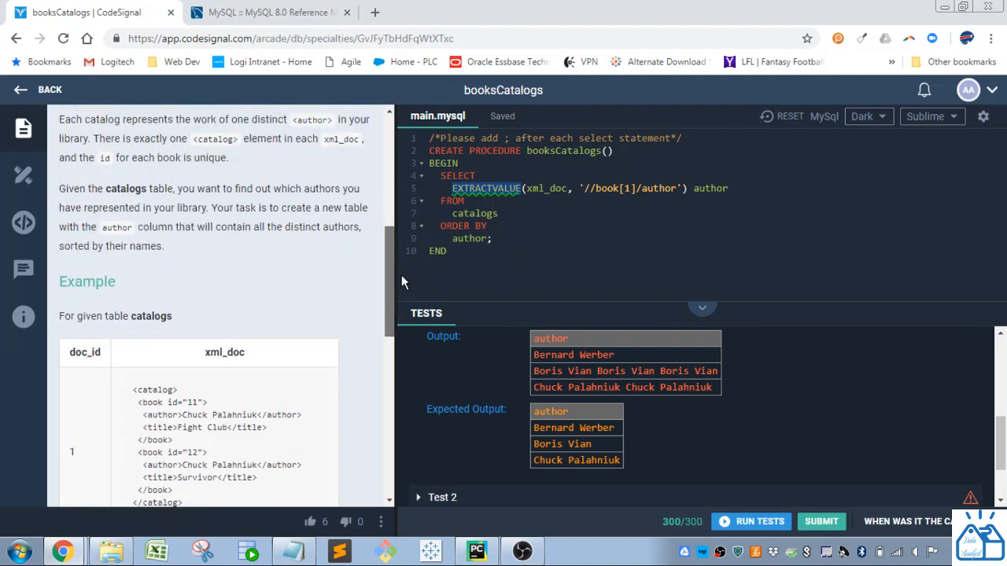
{"action": "scroll", "scroll_direction": "down", "scroll_amount": 3}
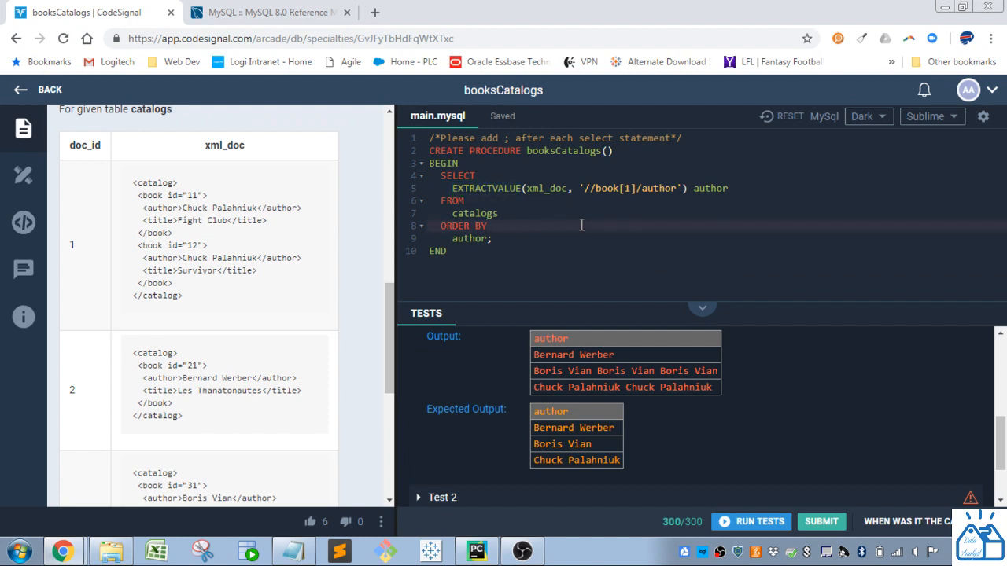
{"action": "left_click", "coordinate": [488, 226]}
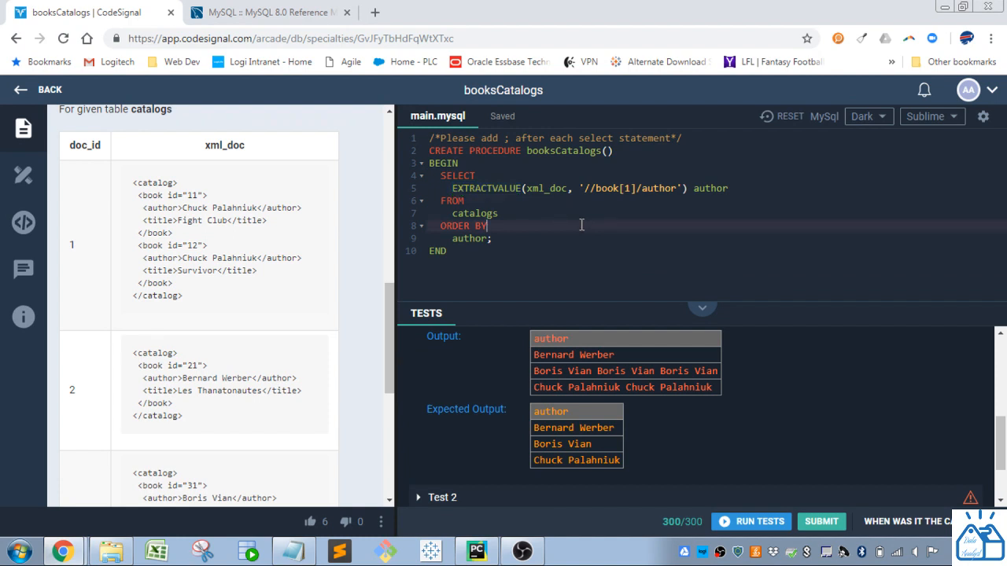